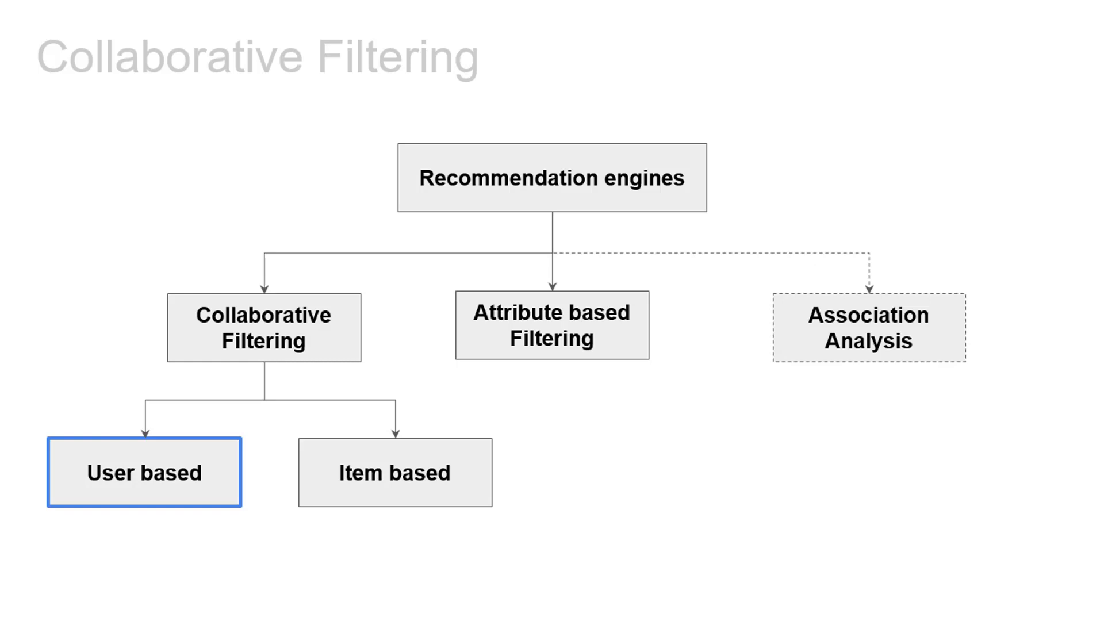
# Step: Advance to the 'Collaborative Filtering > User based' slide about utility matrices and kNN
pyautogui.click(144, 473)
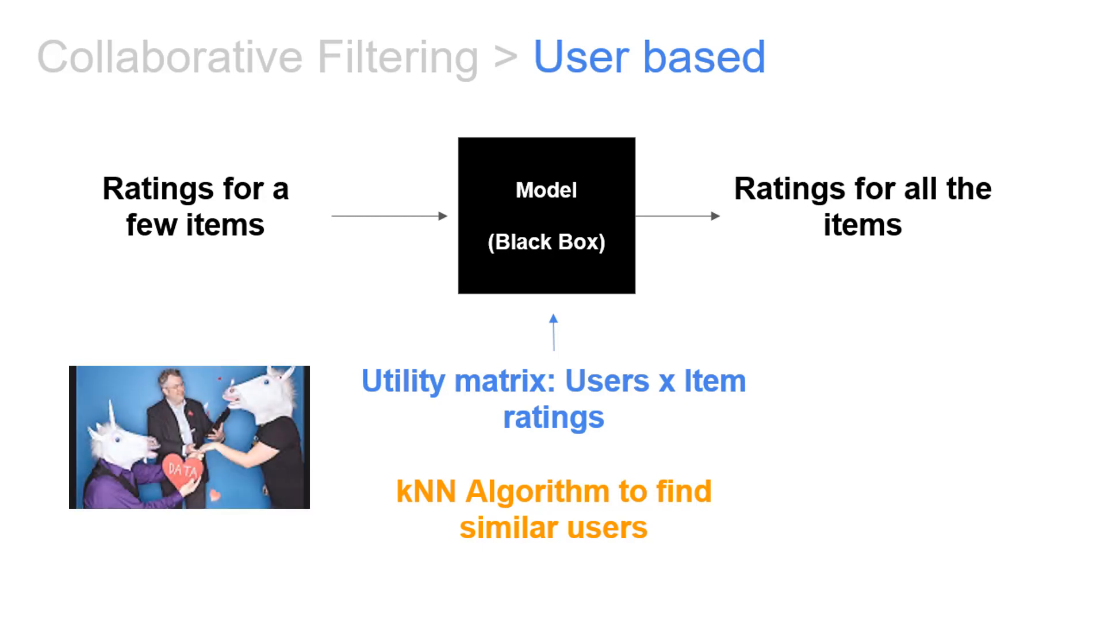
# Step: Leave the slideshow to show the Yahoo search page
pyautogui.click(212, 449)
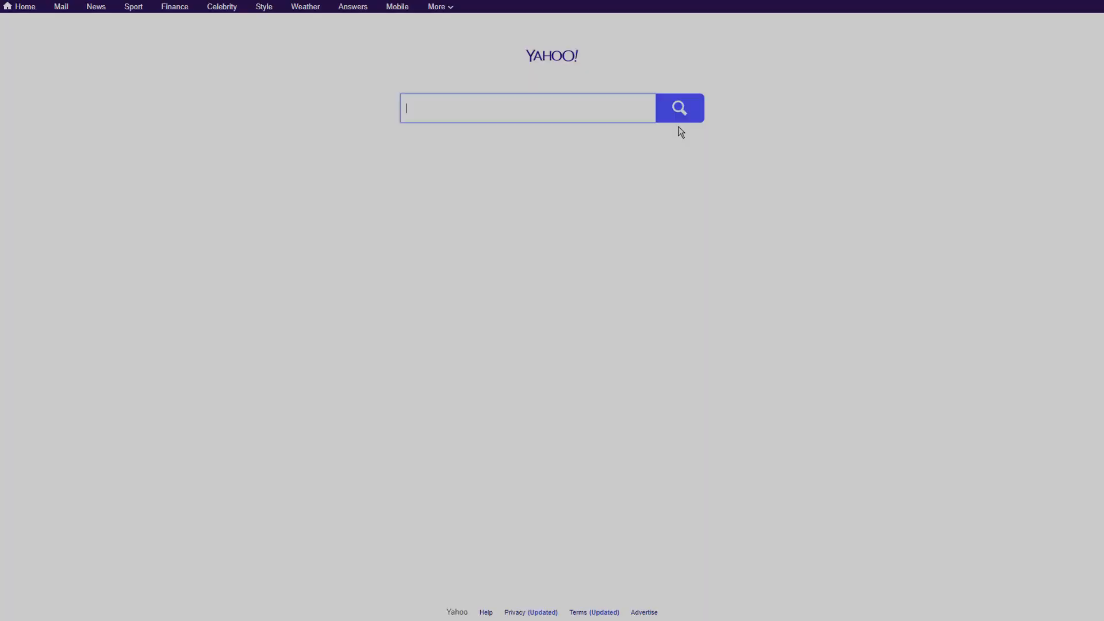
# Step: Search Yahoo for the MovieLens dataset and open GroupLens's 100K unzipped files index
pyautogui.write('movielens dataset')
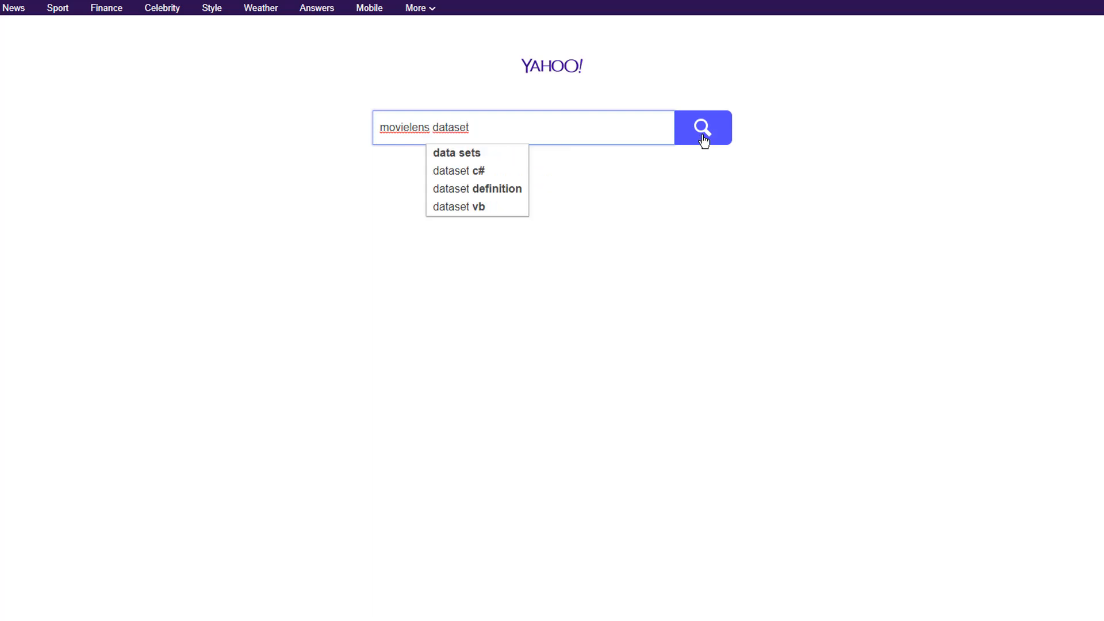
pyautogui.click(704, 128)
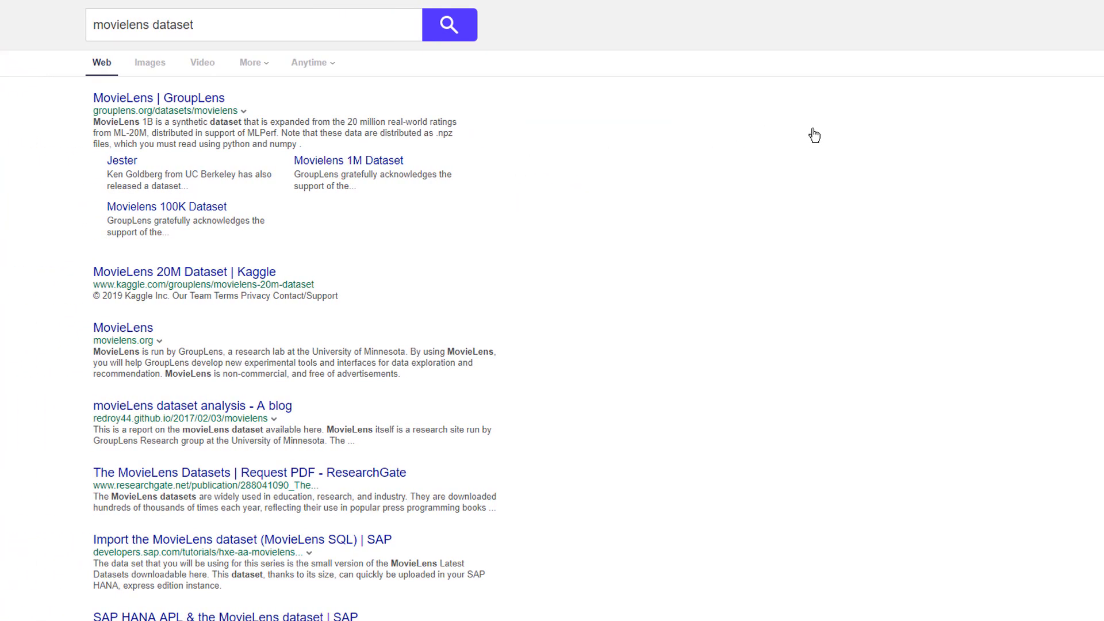
pyautogui.click(153, 98)
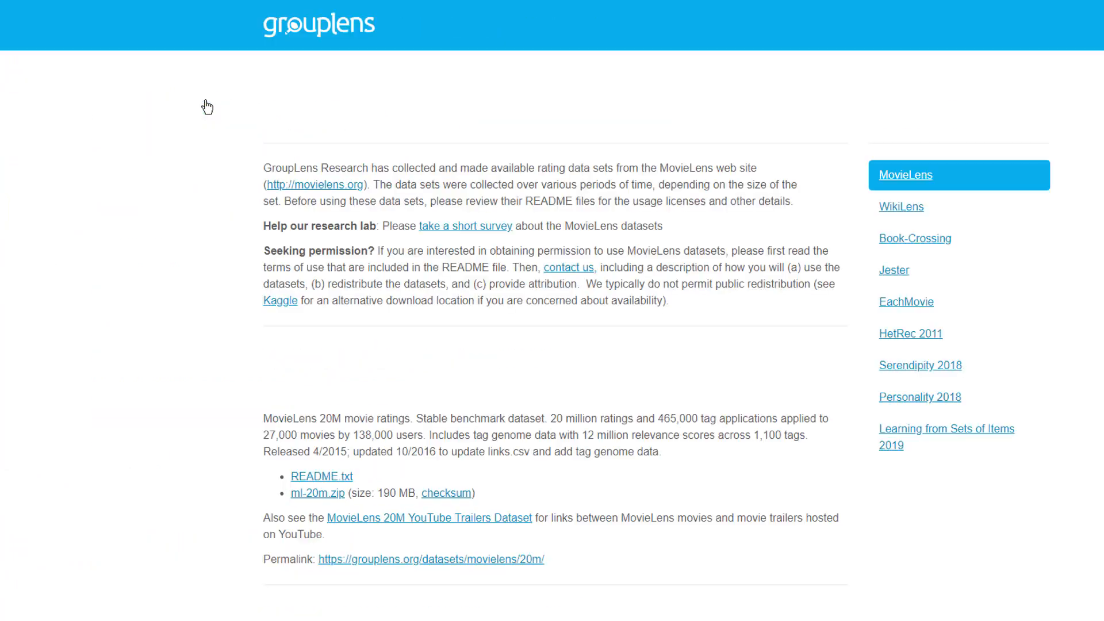
pyautogui.scroll(-3)
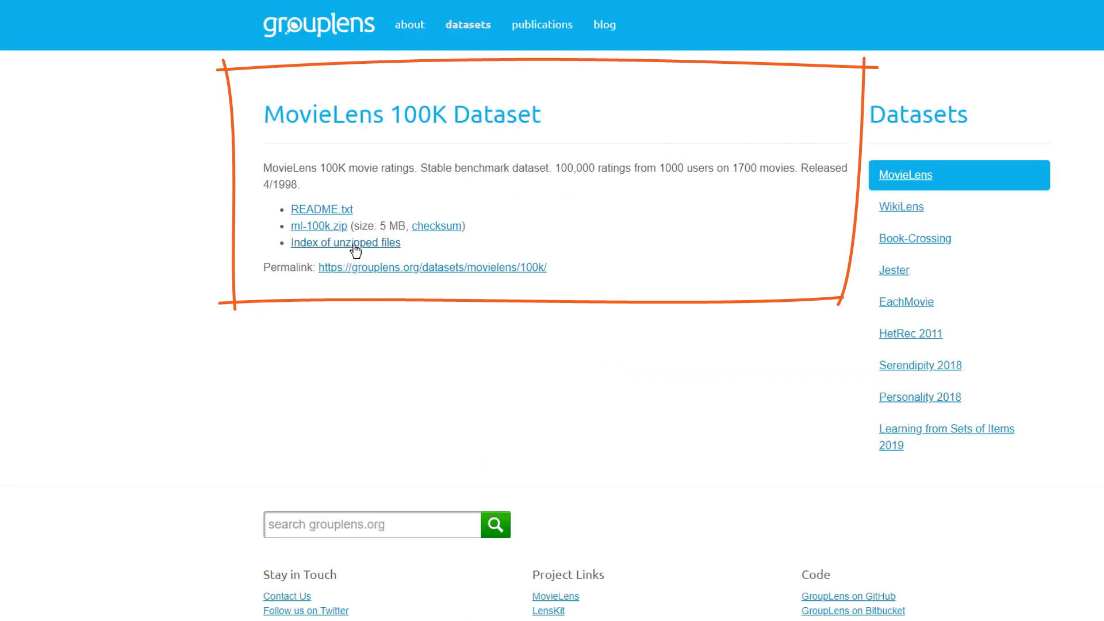
pyautogui.click(346, 242)
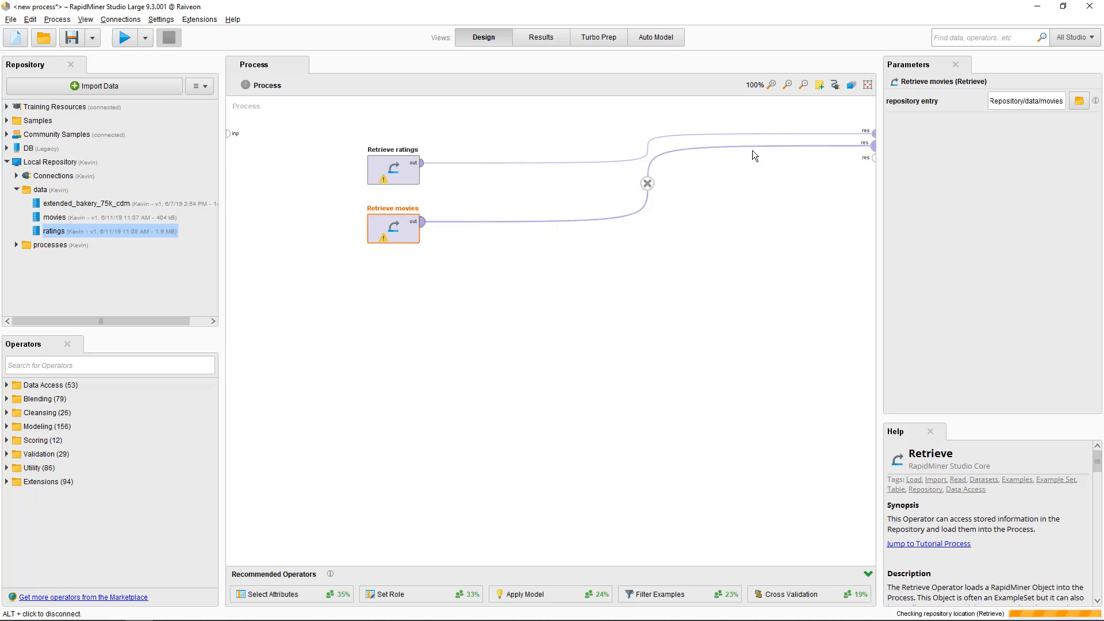
# Step: Run the process, review the movies (9,124) and ratings (100,004) example sets, then return to Design
pyautogui.press('F11')
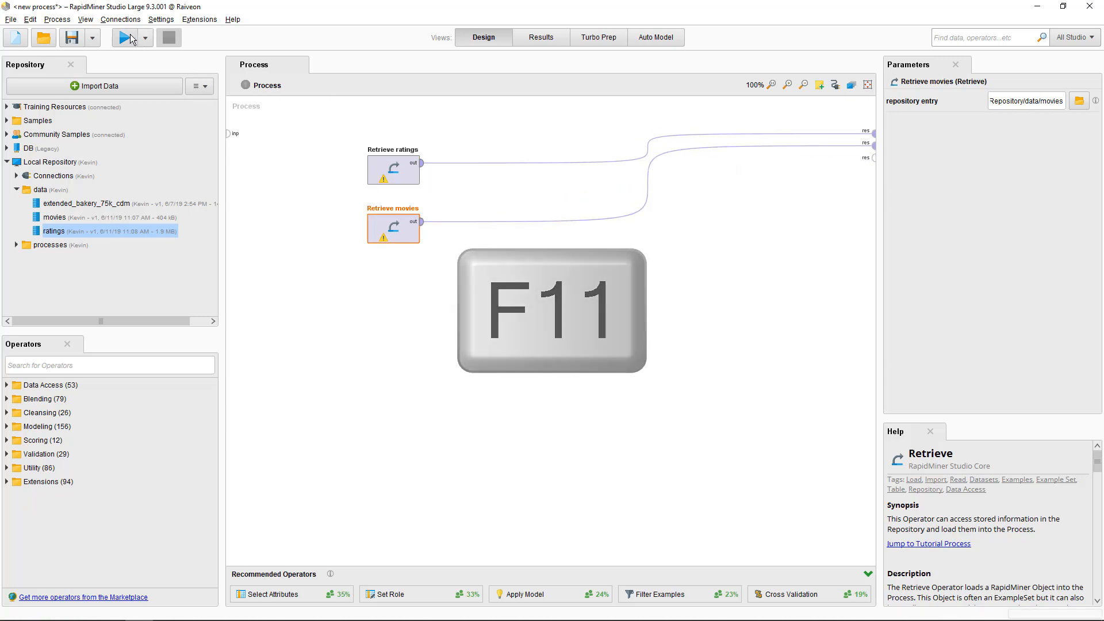
pyautogui.click(124, 37)
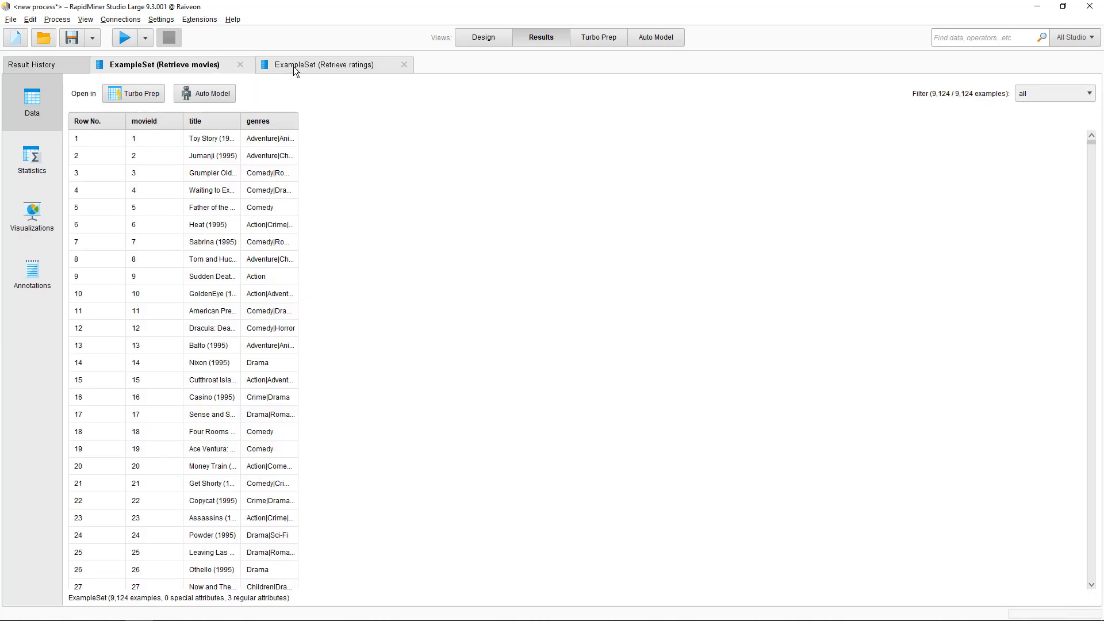
pyautogui.click(330, 65)
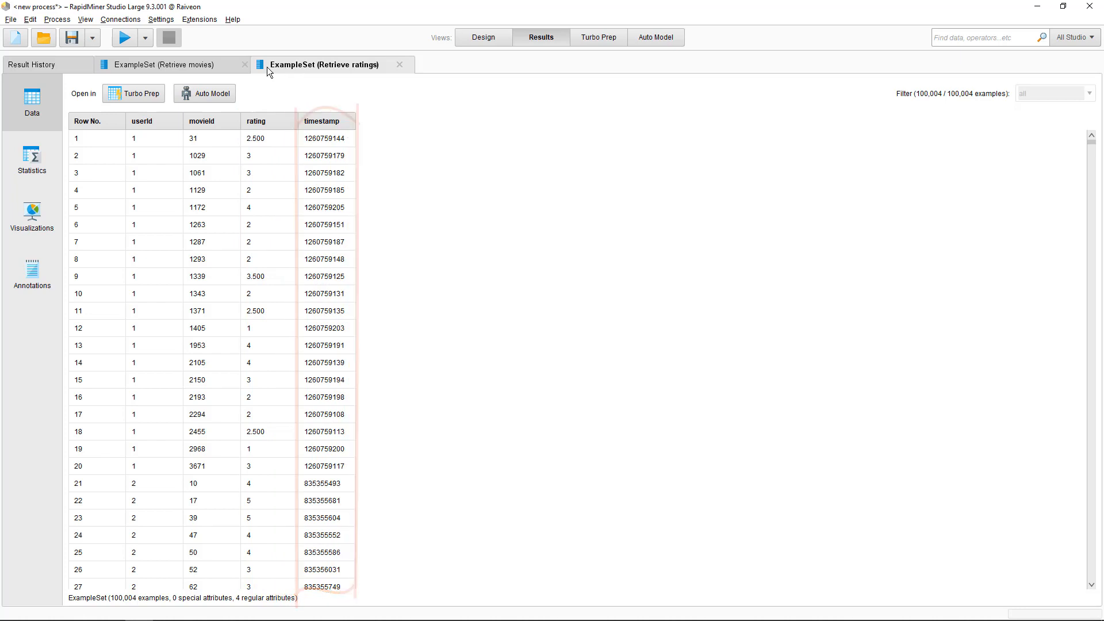
pyautogui.click(167, 64)
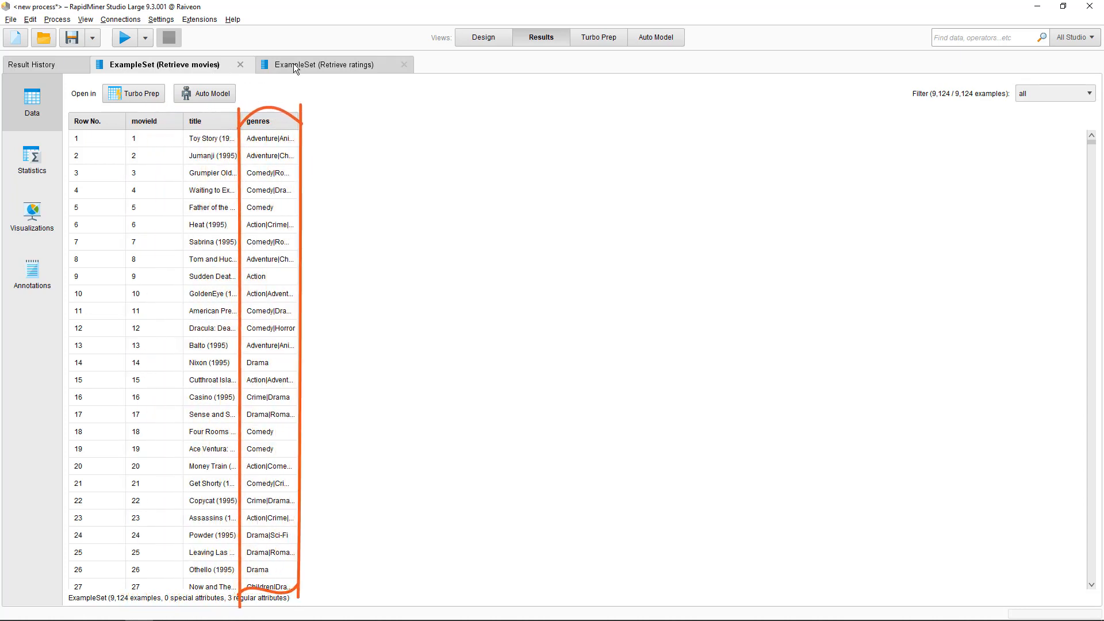
pyautogui.click(483, 37)
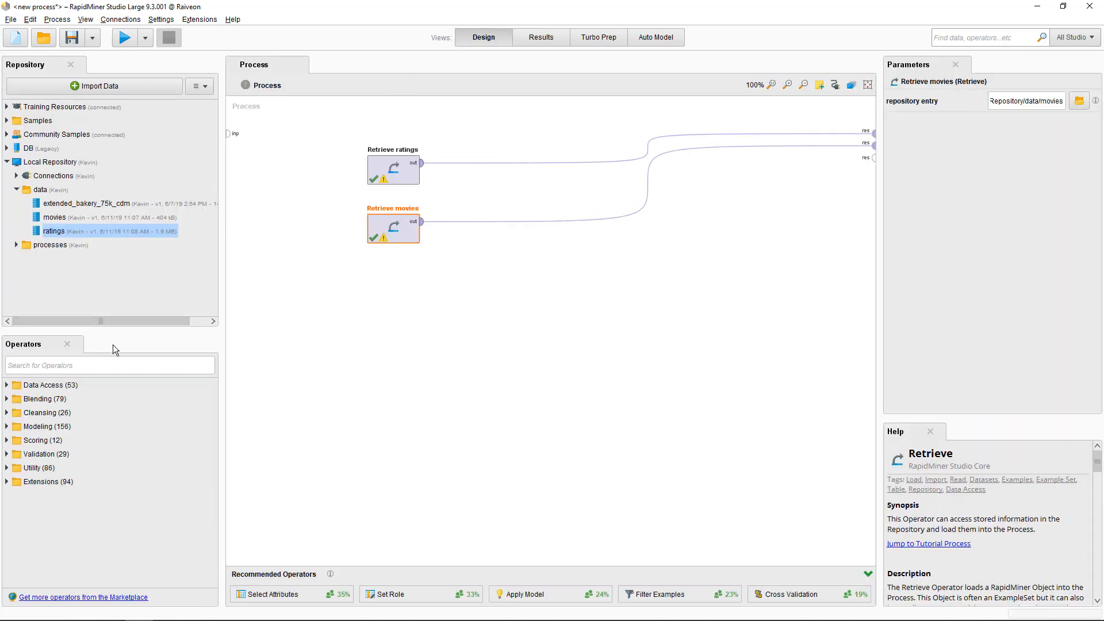
# Step: Add a Join combining ratings and movies, keyed on movieId for both sides
pyautogui.write('join')
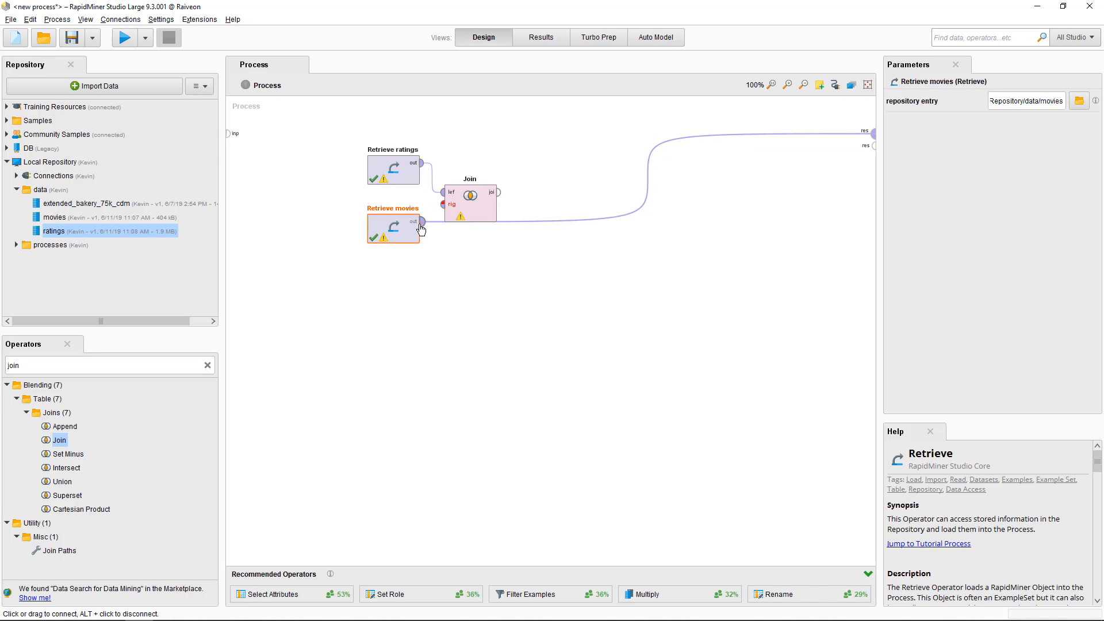
pyautogui.click(470, 203)
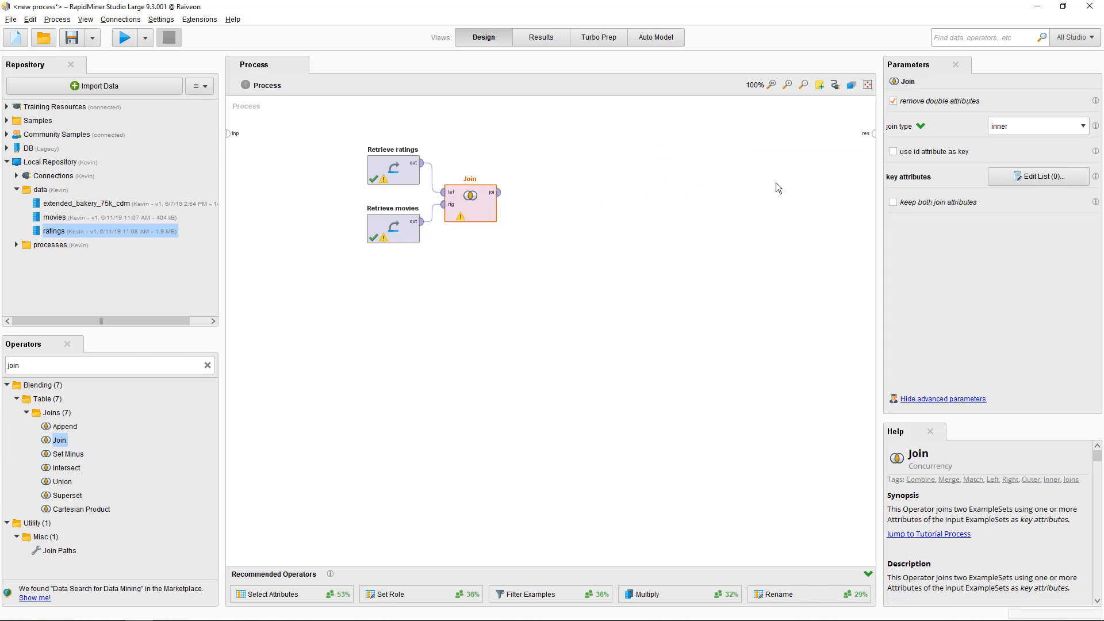
pyautogui.click(1038, 177)
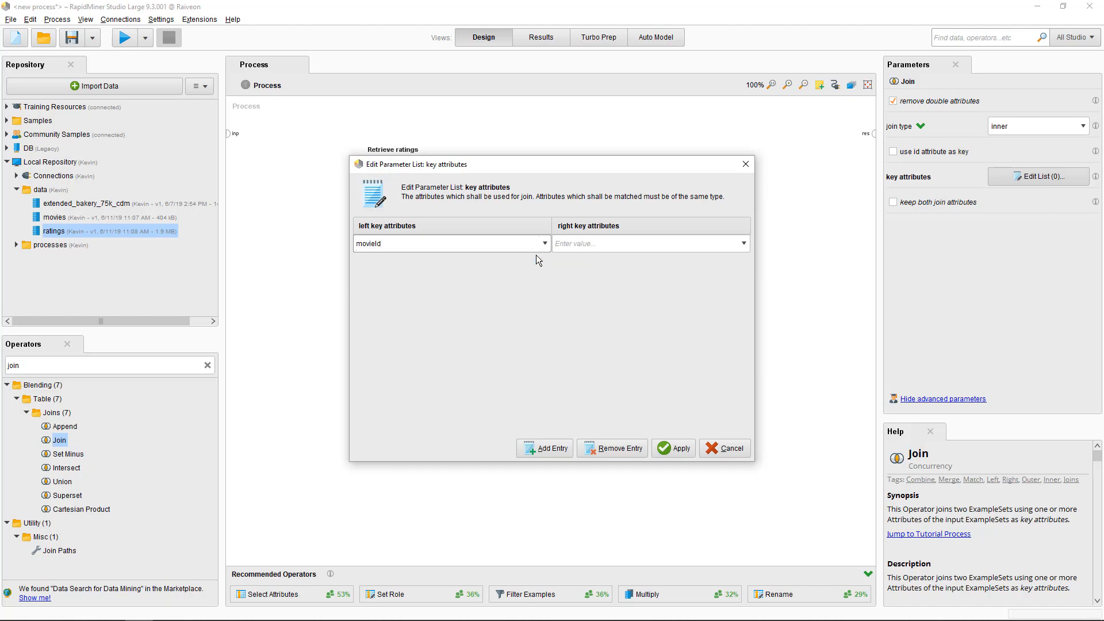
pyautogui.click(743, 244)
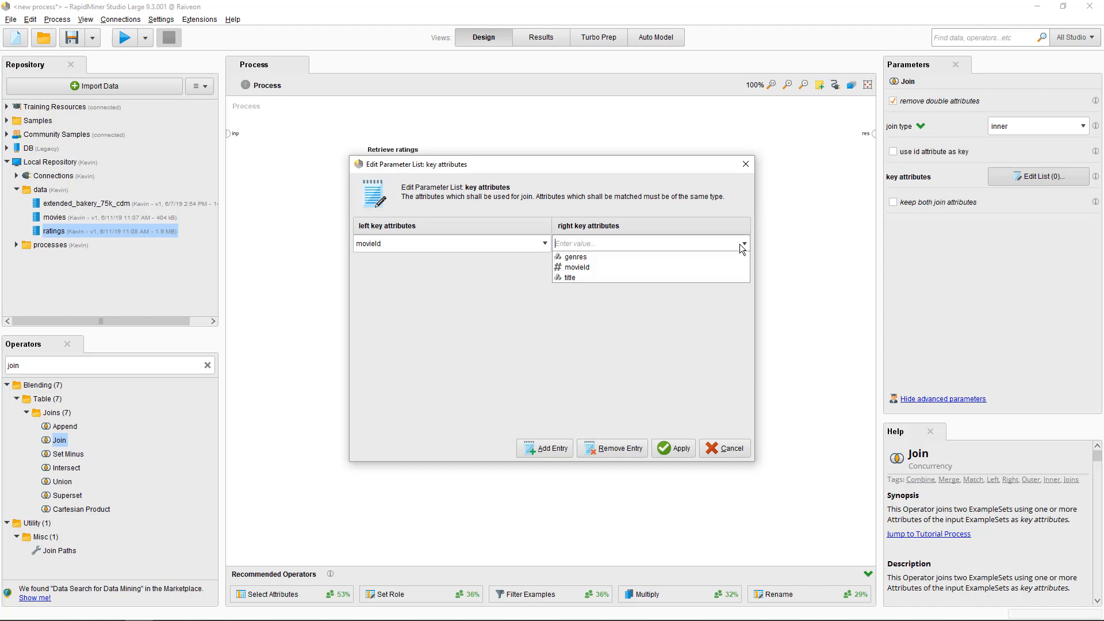
pyautogui.click(577, 267)
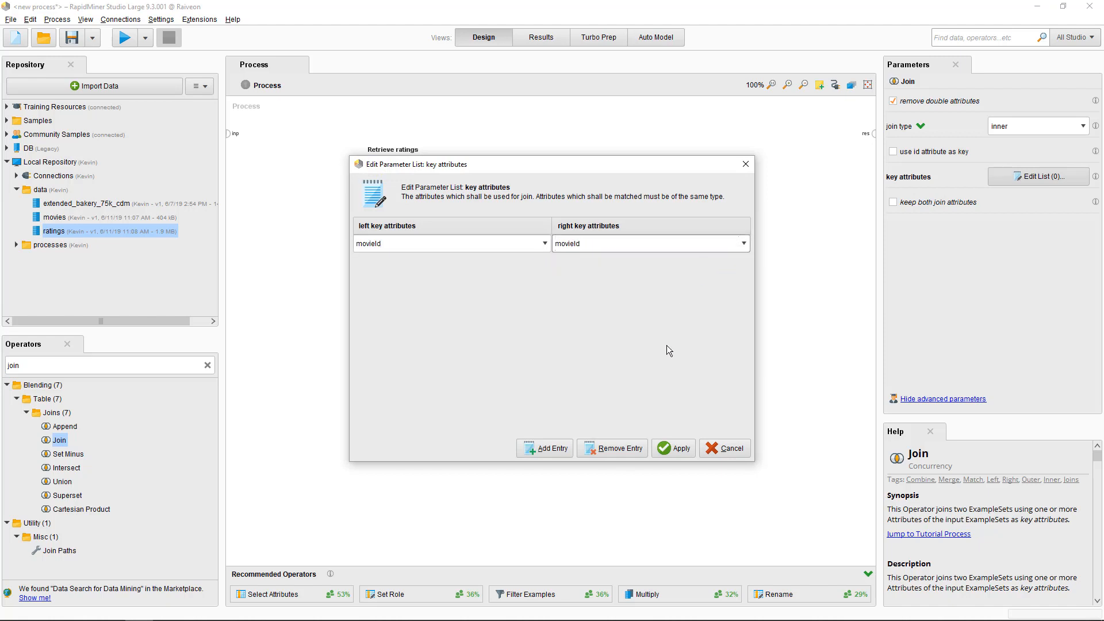
pyautogui.click(682, 448)
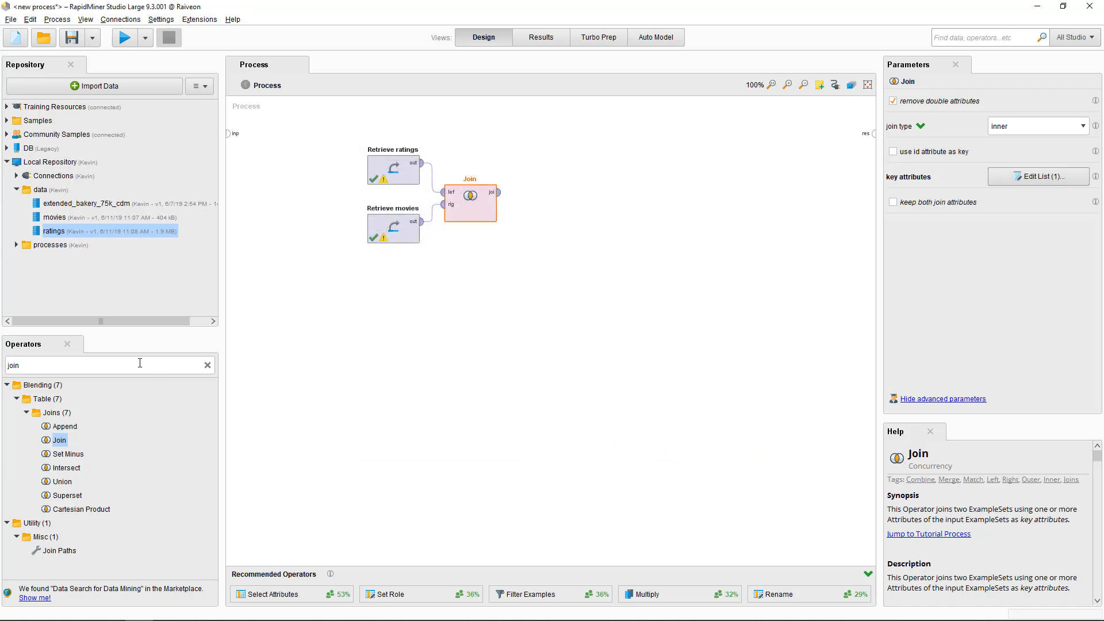
# Step: Add Select Attributes after the Join, inverting a single-attribute selection to drop timestamp
pyautogui.write('selec')
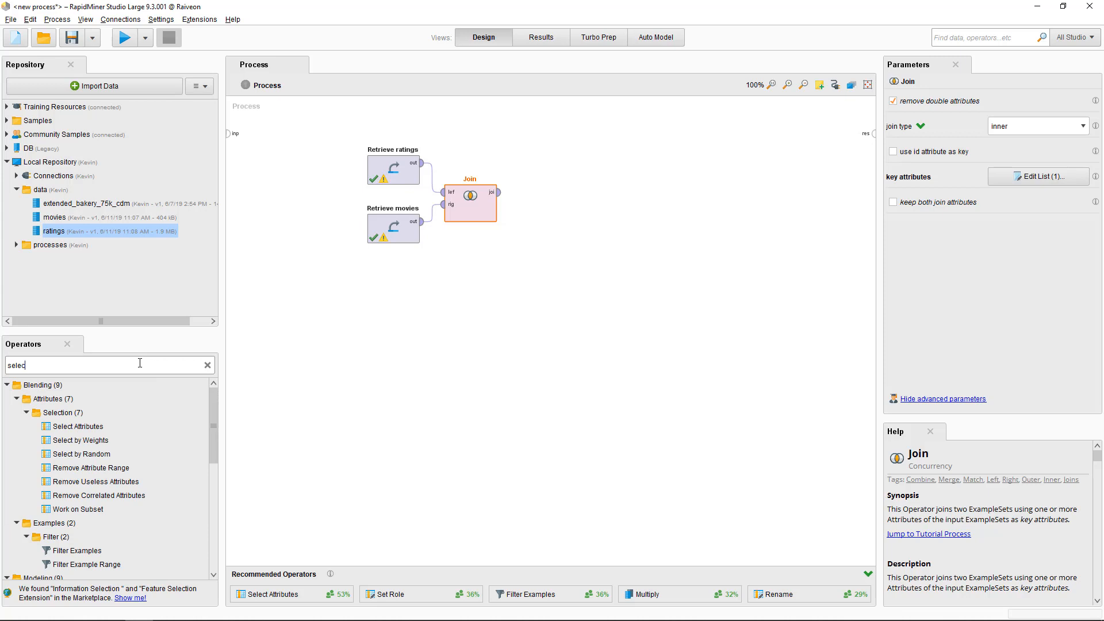
pyautogui.click(77, 426)
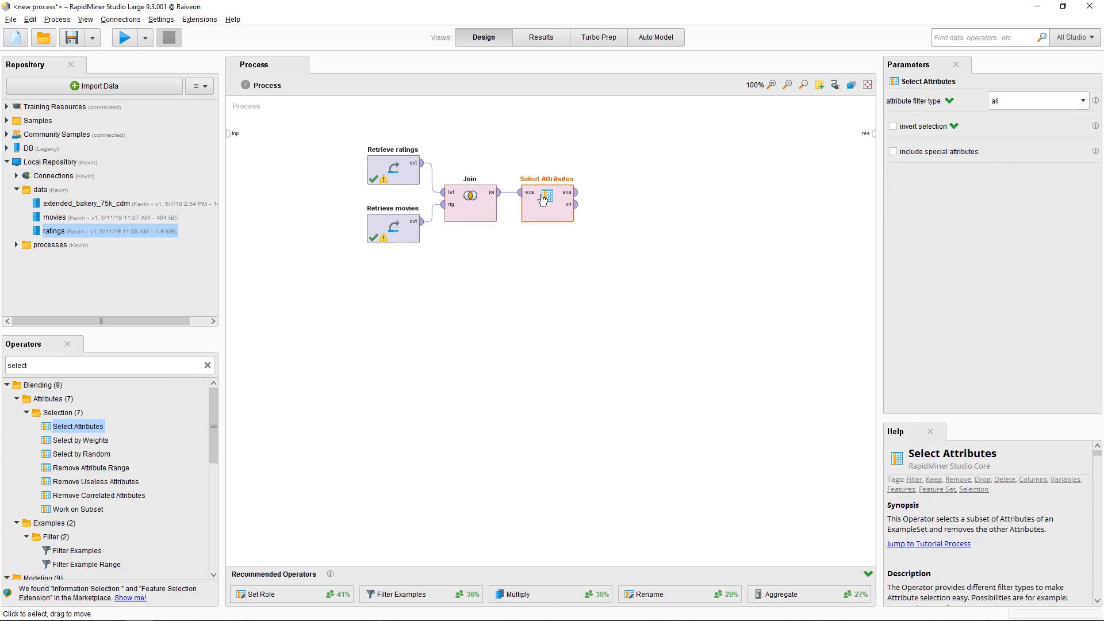
pyautogui.moveTo(1079, 100)
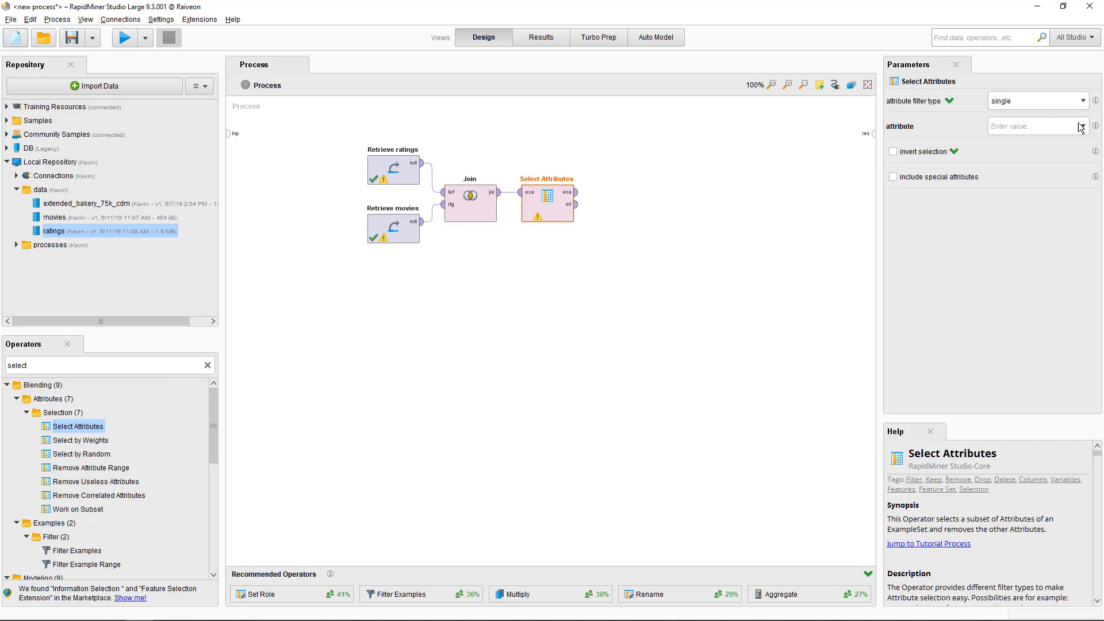
pyautogui.write('timestamp')
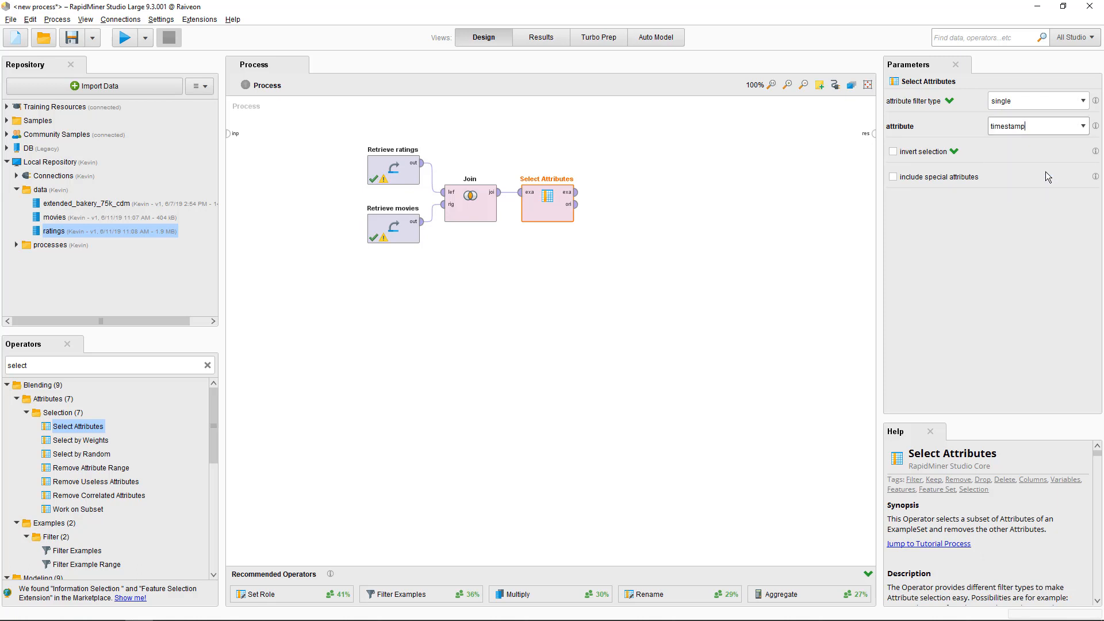
pyautogui.click(894, 152)
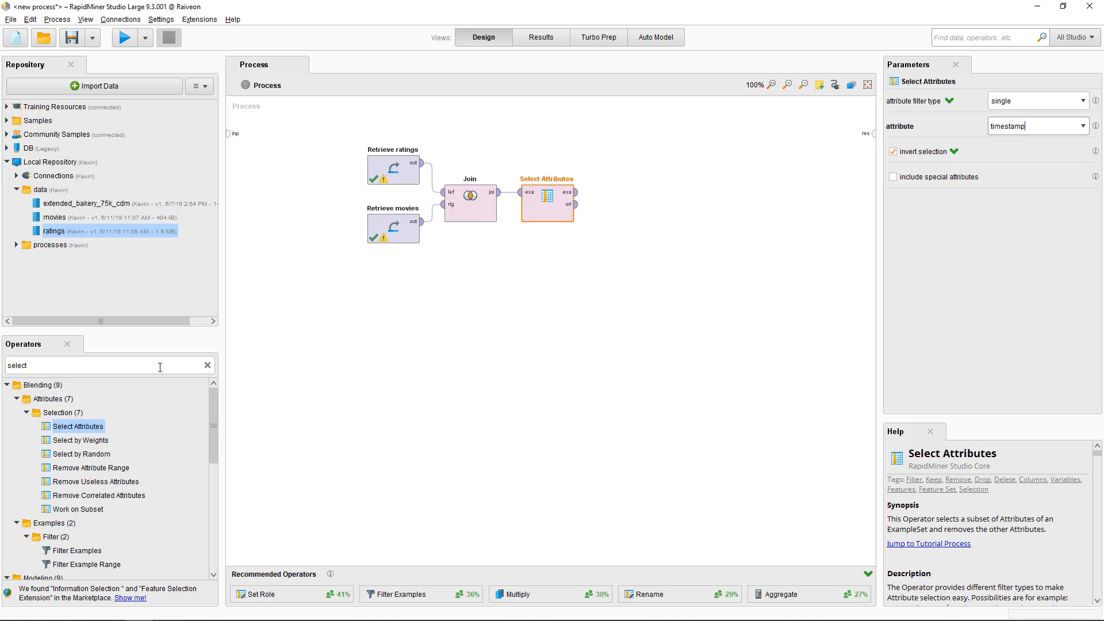
pyautogui.write('set ro')
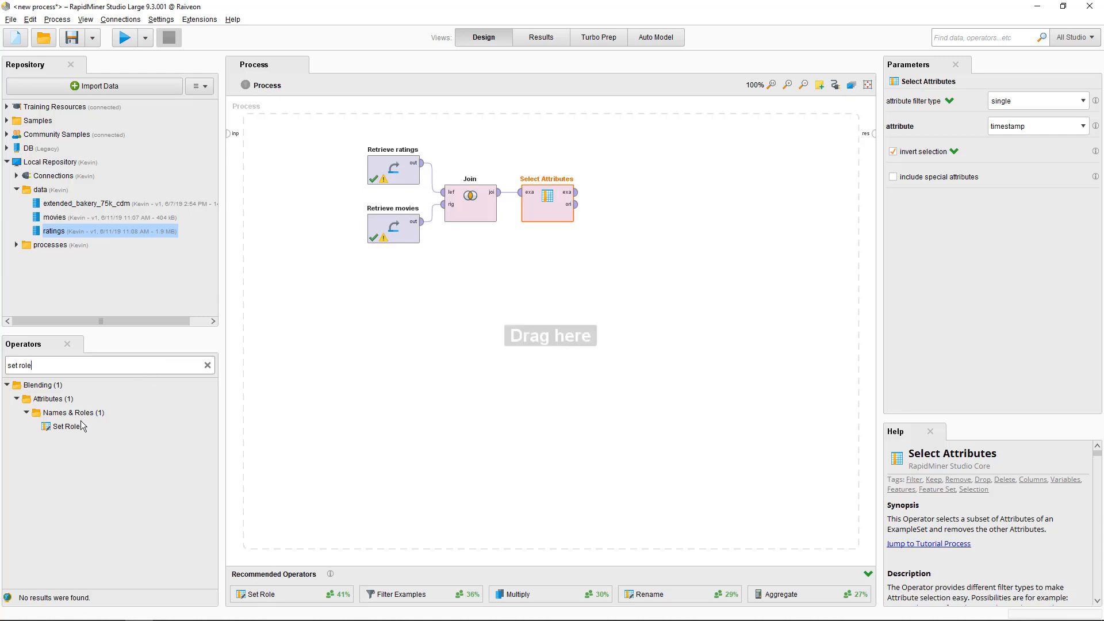
# Step: Add Set Role: rating as label, userId user identification, movieId item identification
pyautogui.moveTo(66, 427); pyautogui.dragTo(623, 194)
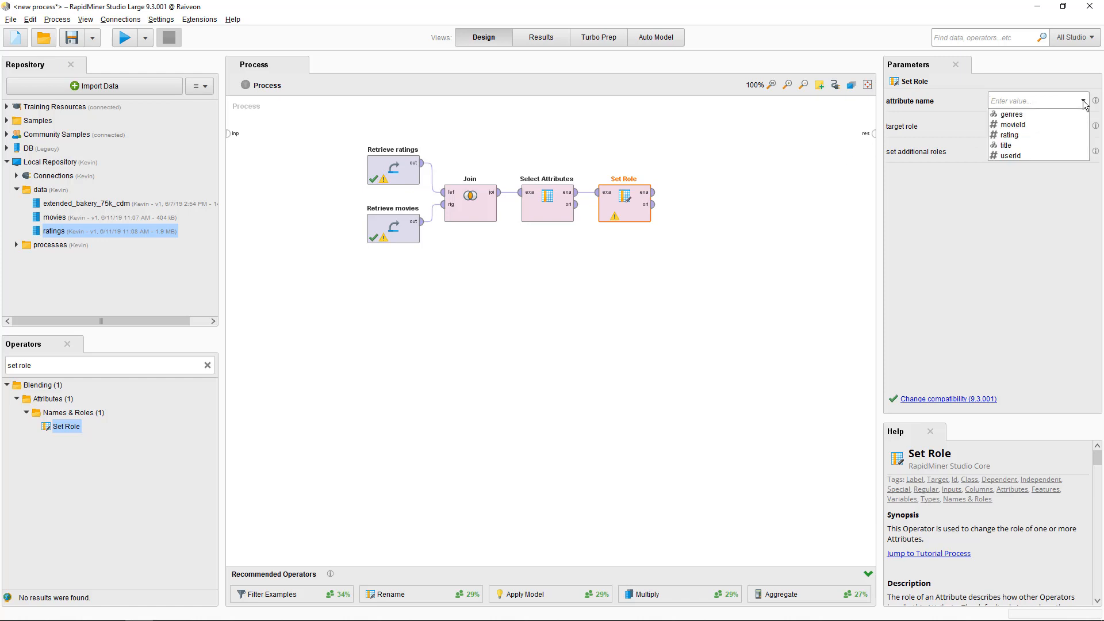
pyautogui.click(1010, 135)
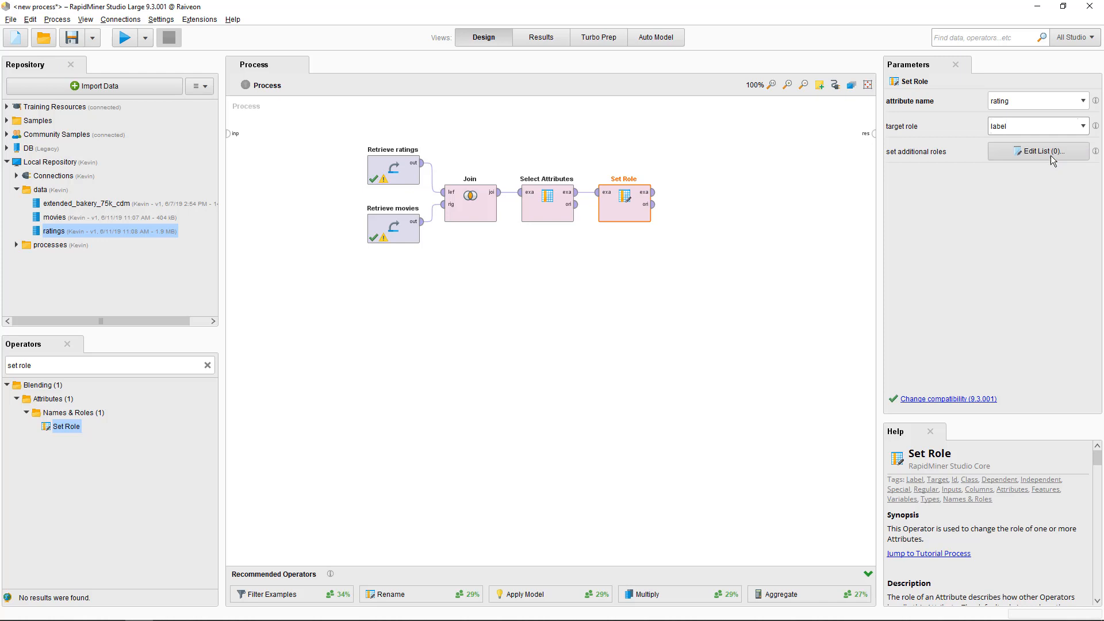
pyautogui.click(1039, 151)
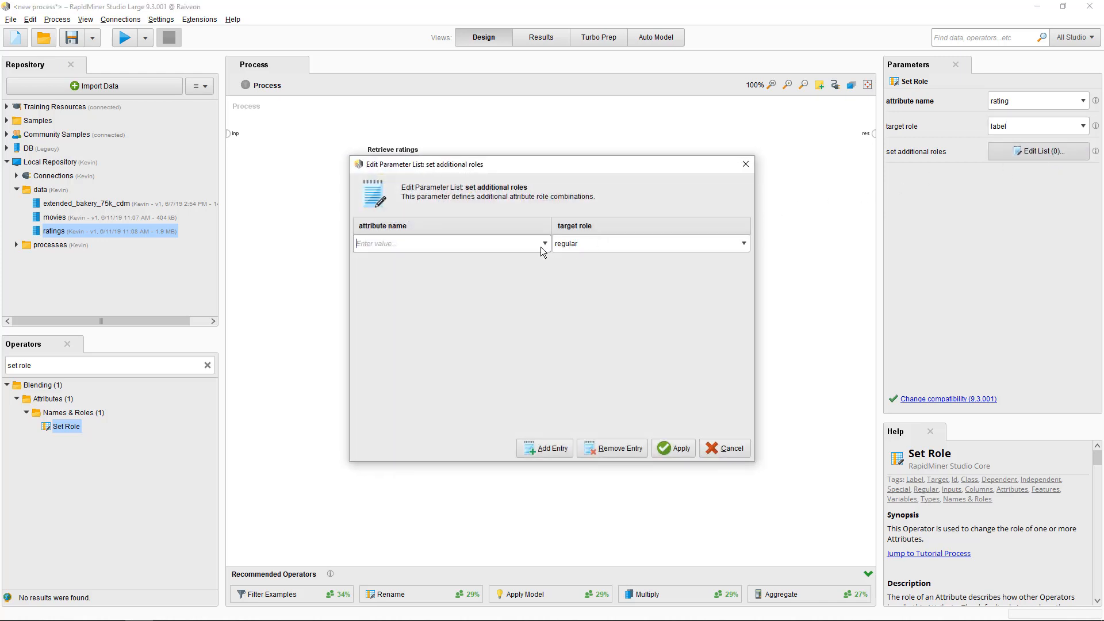
pyautogui.click(544, 244)
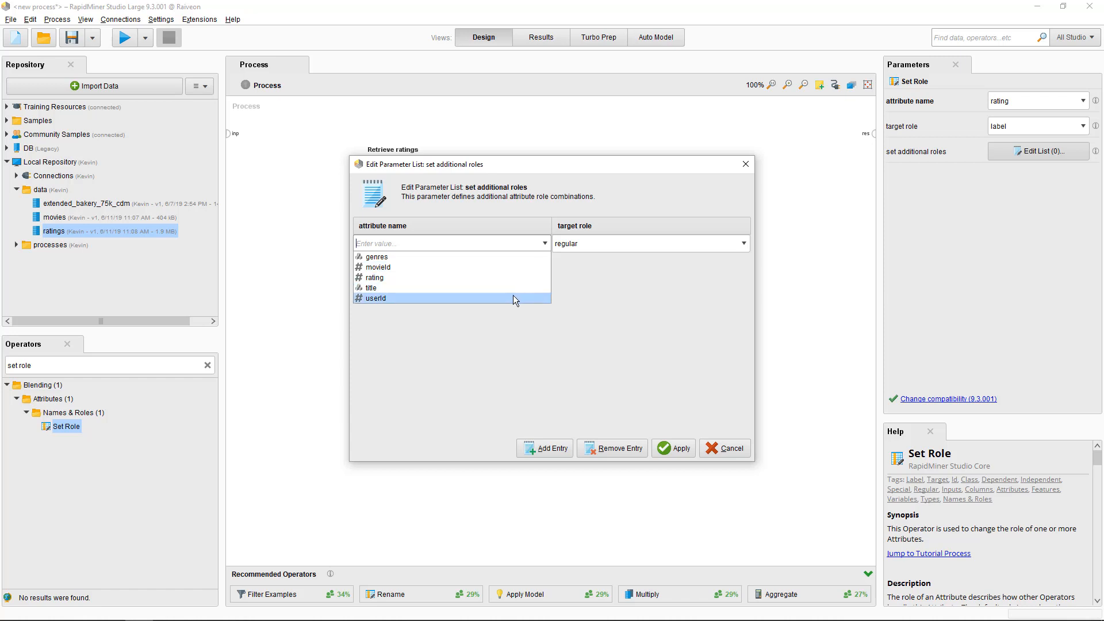
pyautogui.click(376, 298)
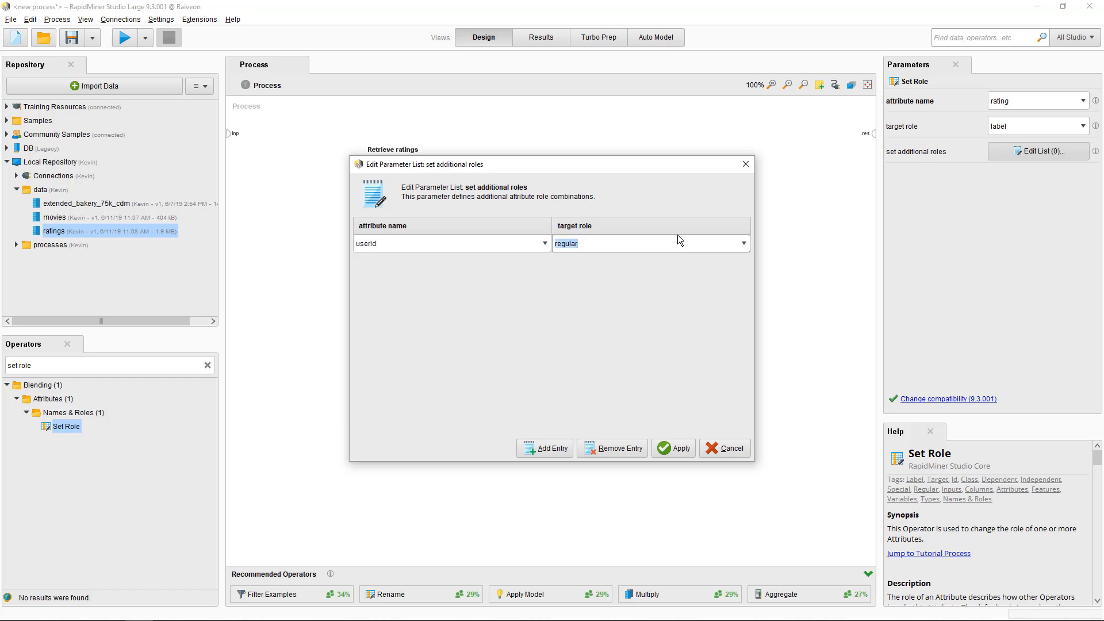
pyautogui.write('user ident')
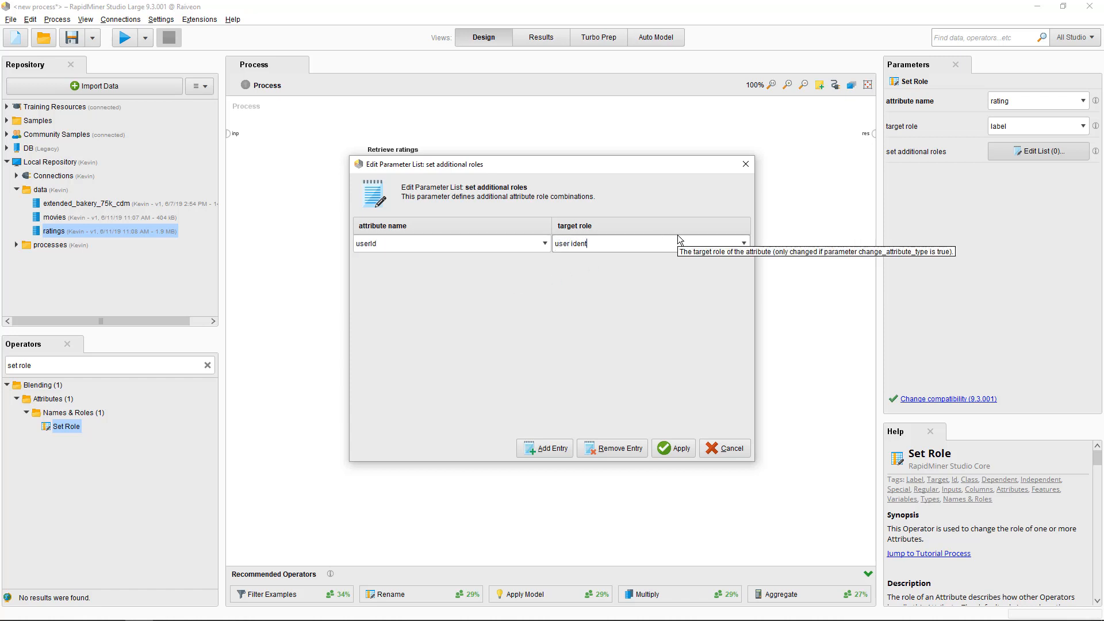
pyautogui.write('ification')
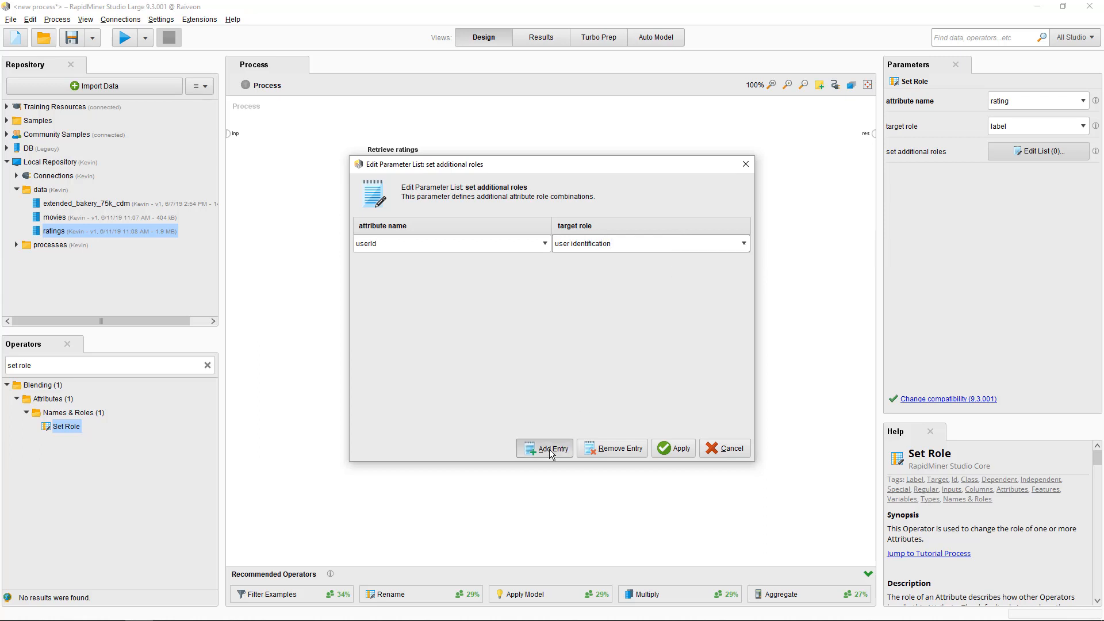
pyautogui.click(550, 448)
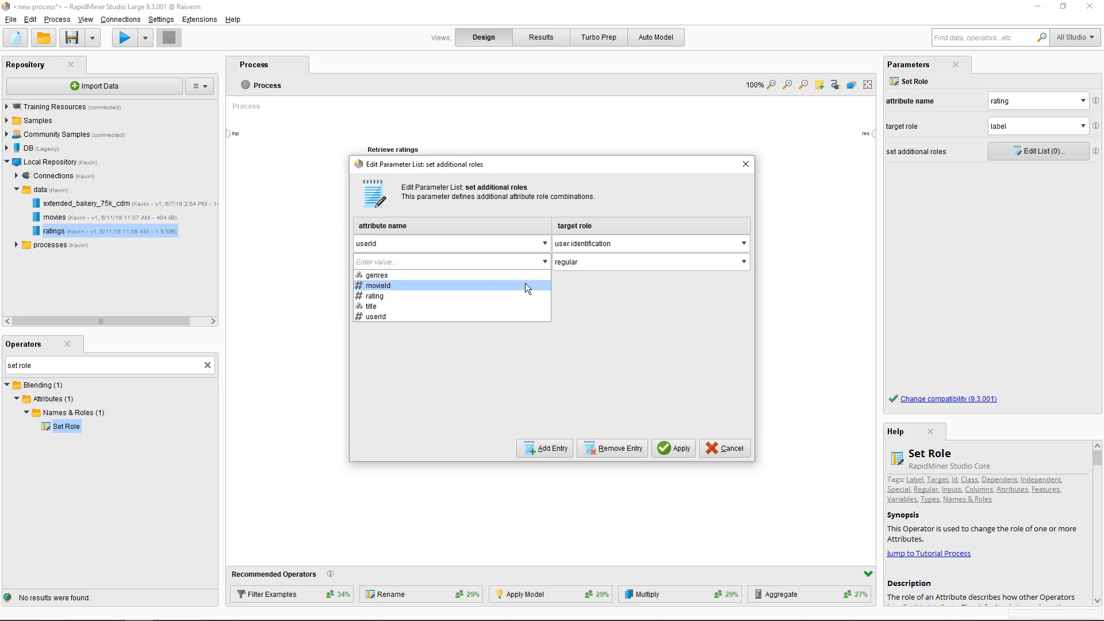
pyautogui.click(378, 286)
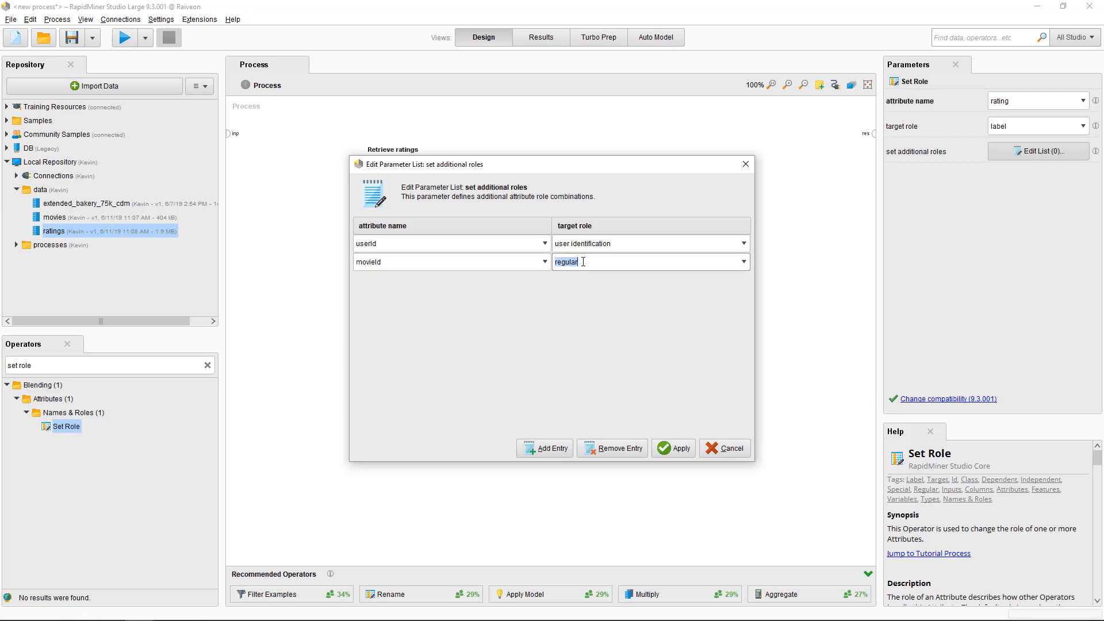
pyautogui.write('item identification')
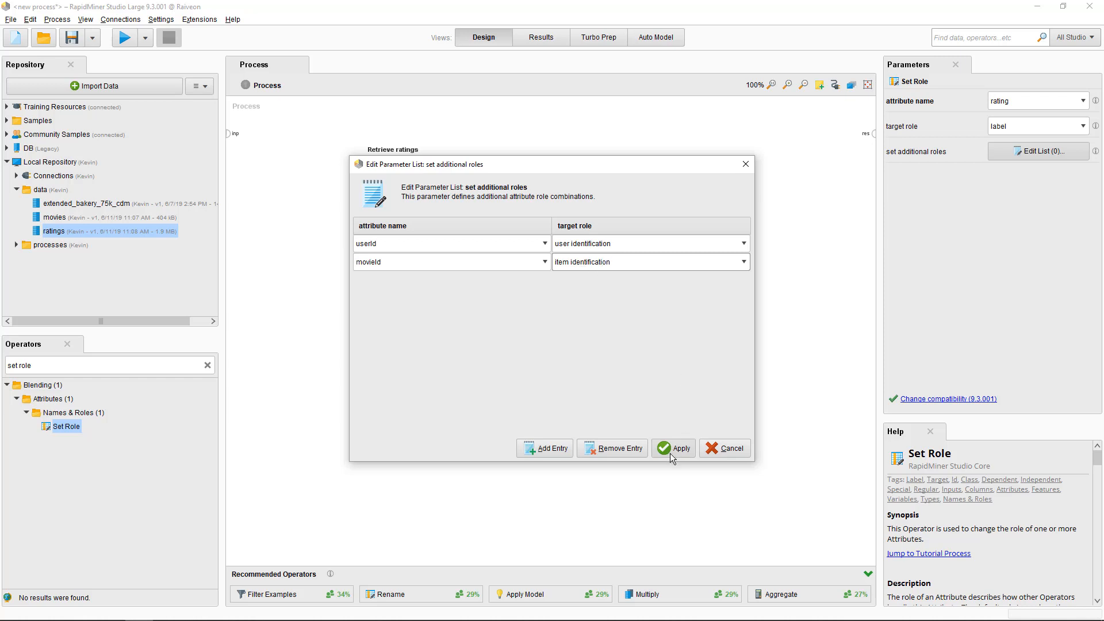
pyautogui.click(673, 448)
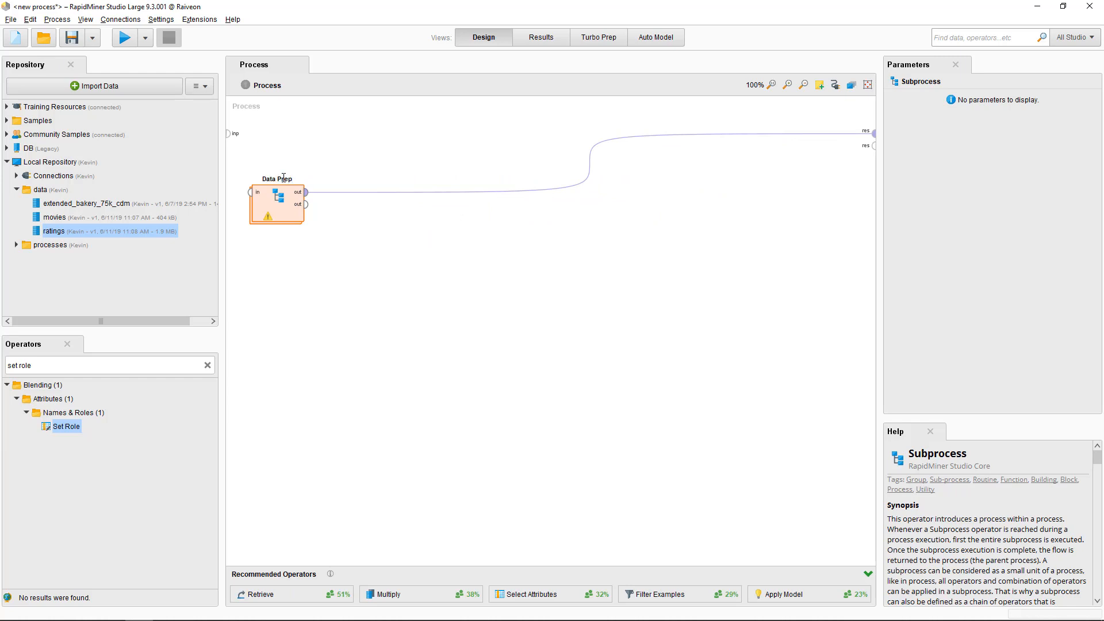
# Step: Place User k-NN from Extensions > Recommenders > Item Rating Prediction after Data Prep
pyautogui.click(277, 204)
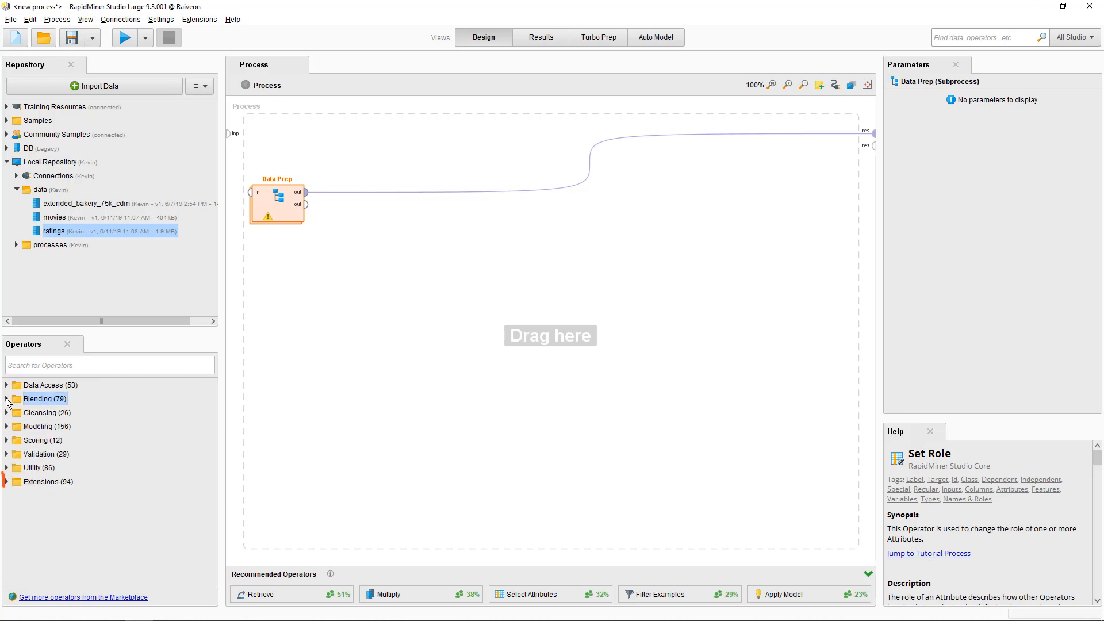
pyautogui.click(7, 482)
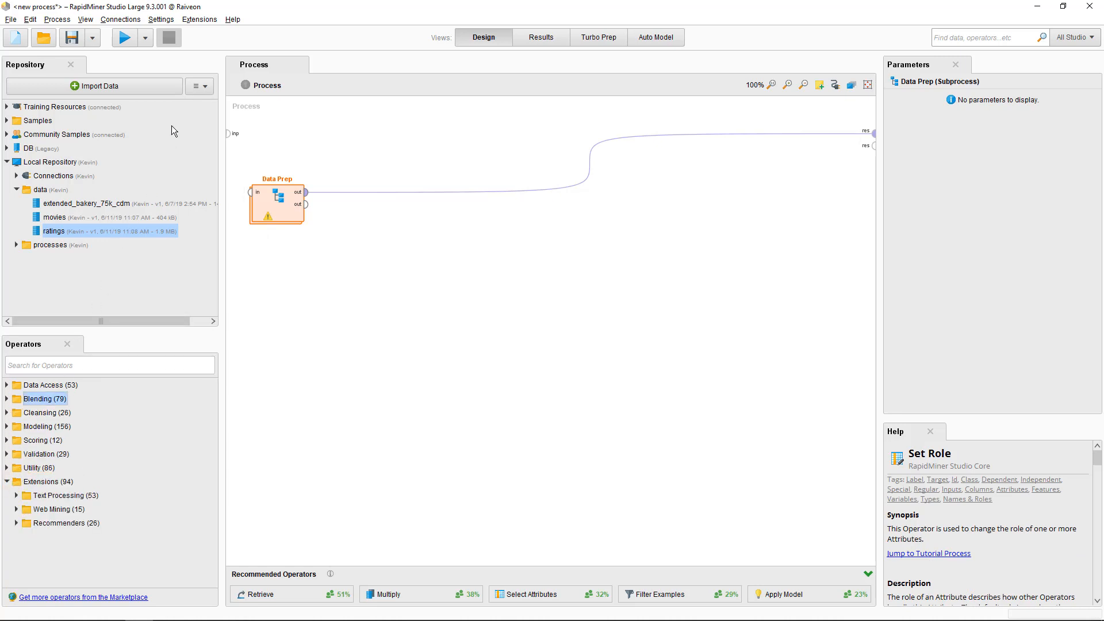
pyautogui.click(199, 19)
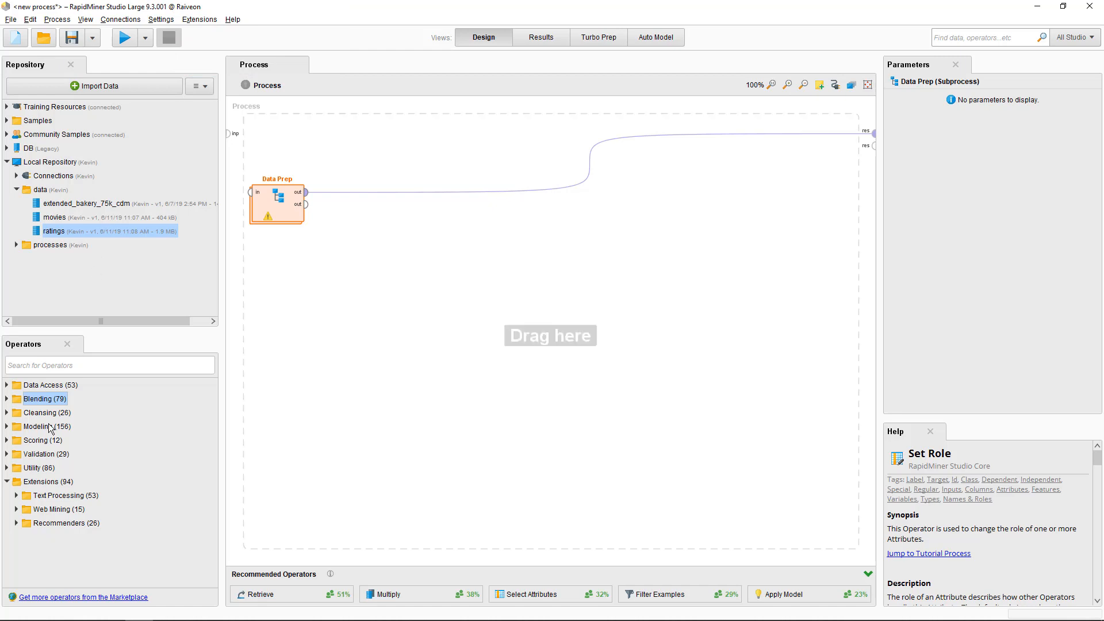
pyautogui.click(18, 523)
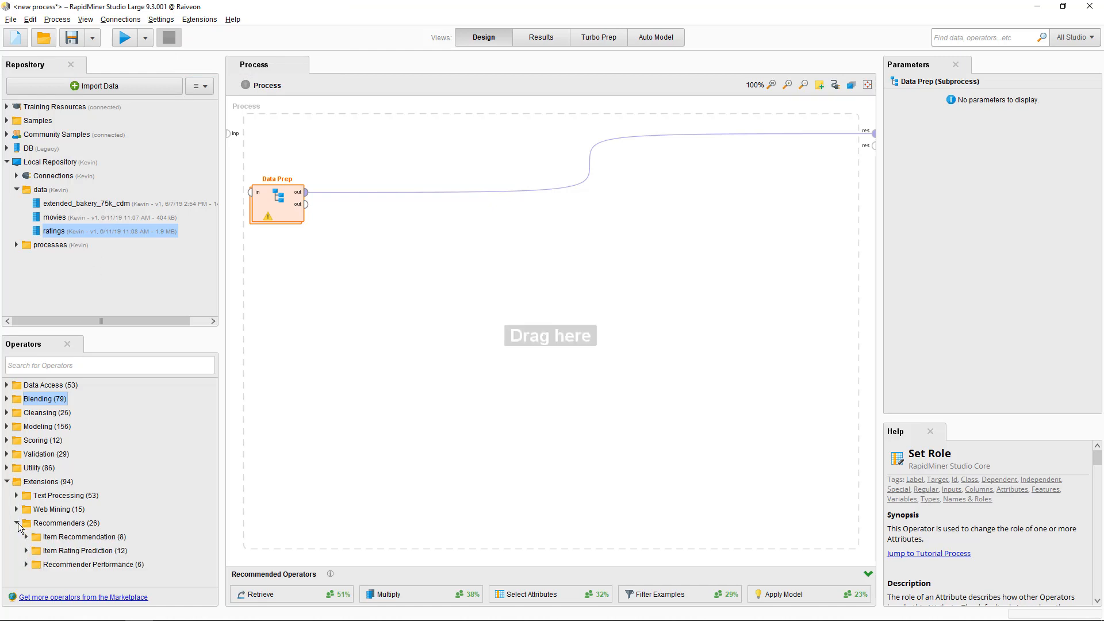
pyautogui.moveTo(32, 548)
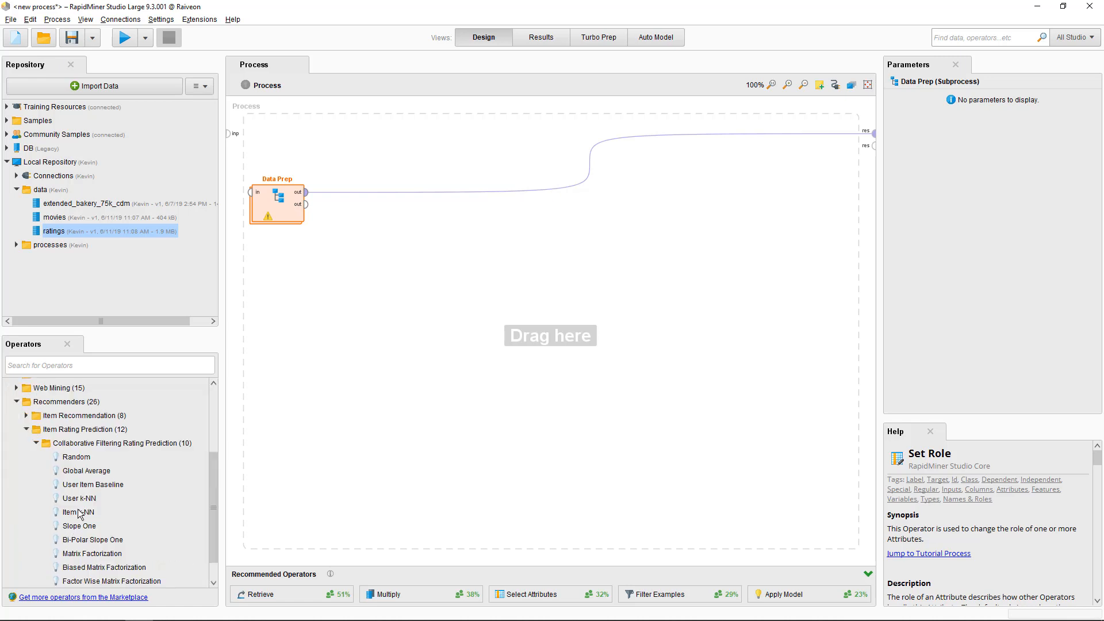
pyautogui.click(79, 498)
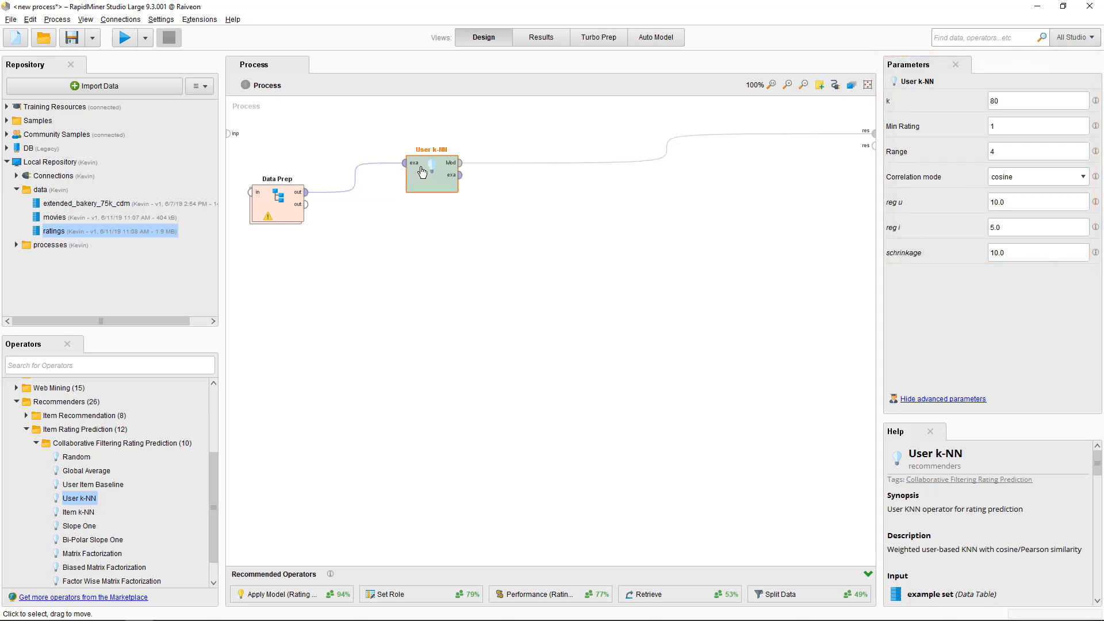
pyautogui.moveTo(167, 366)
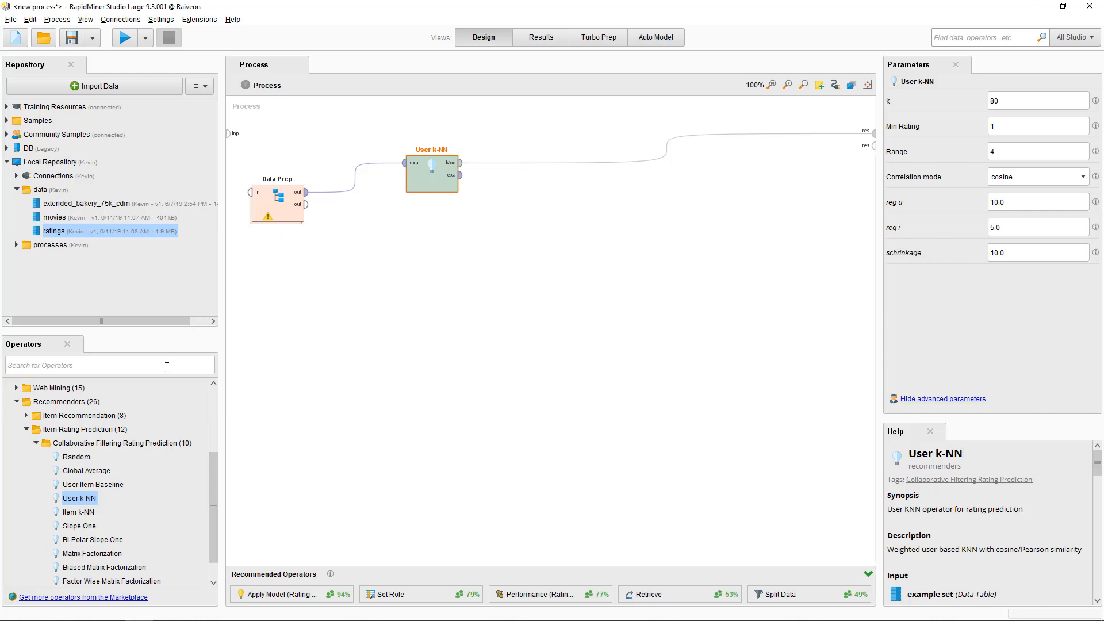
pyautogui.write('apply')
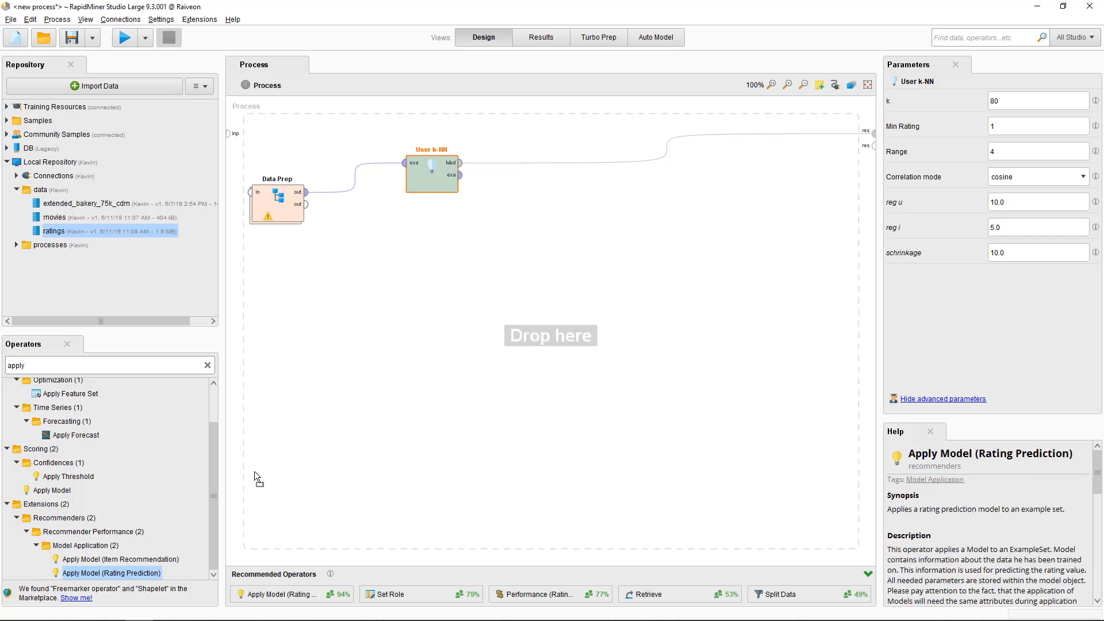
# Step: Add an Apply Model rating-prediction operator fed by the User k-NN model
pyautogui.moveTo(111, 573); pyautogui.dragTo(508, 229)
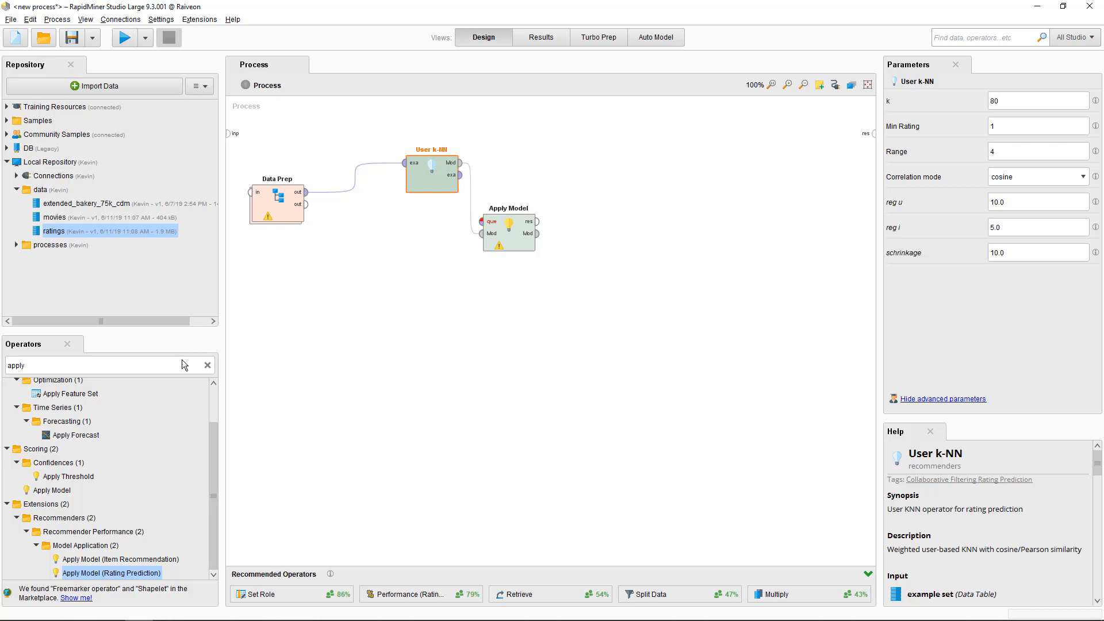
pyautogui.write('split')
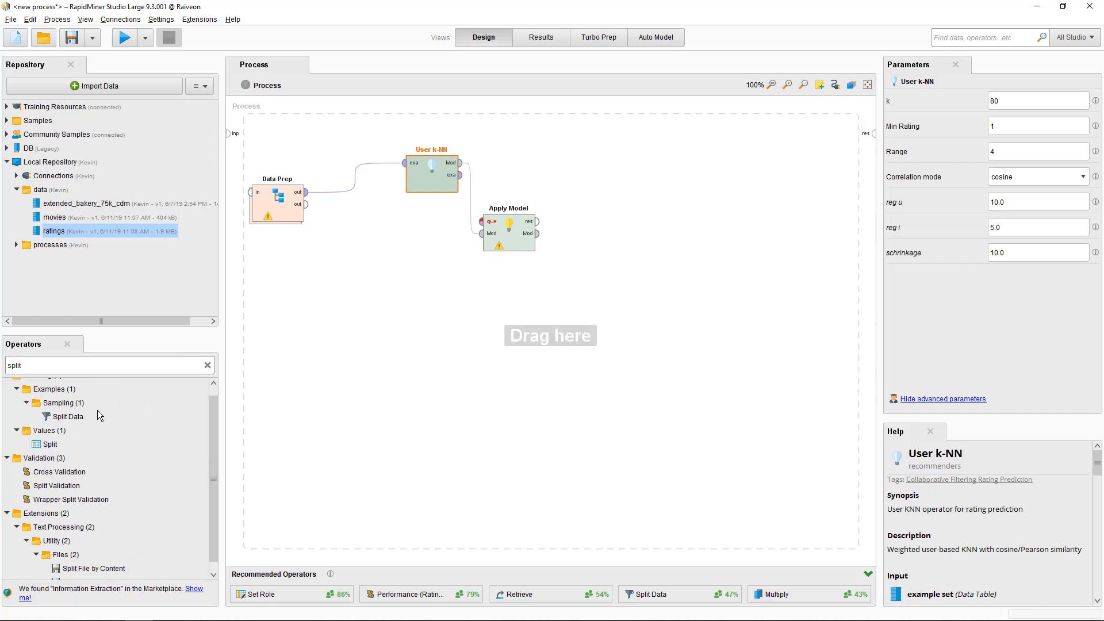
# Step: Insert Split Data after Data Prep with 0.95 and .05 partitions, then run the process
pyautogui.click(68, 416)
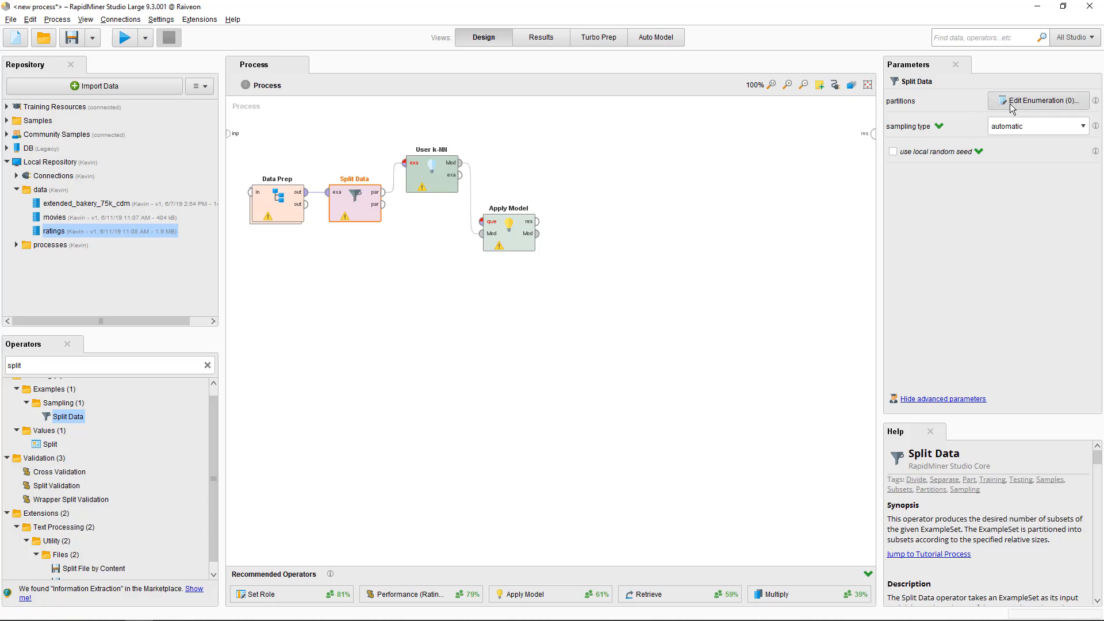
pyautogui.click(1038, 100)
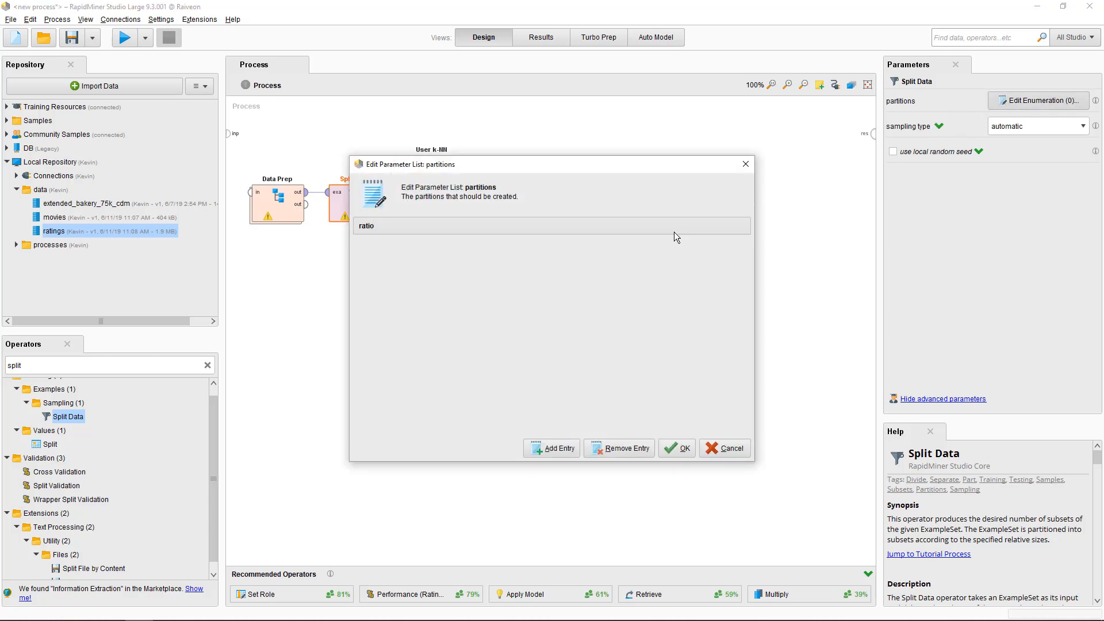
pyautogui.click(552, 448)
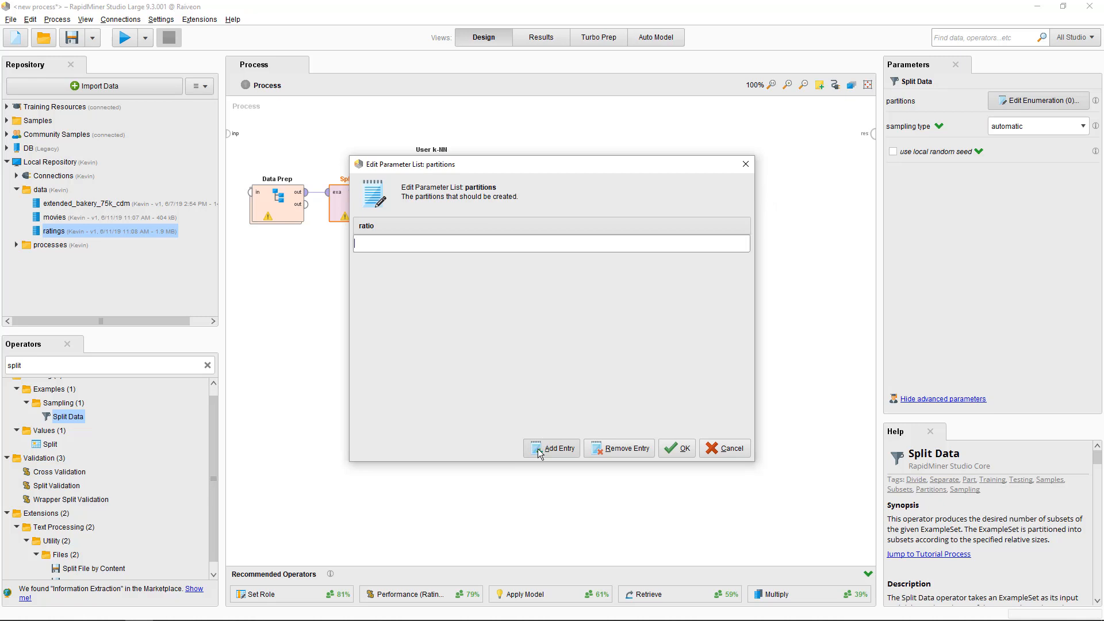
pyautogui.write('0.95')
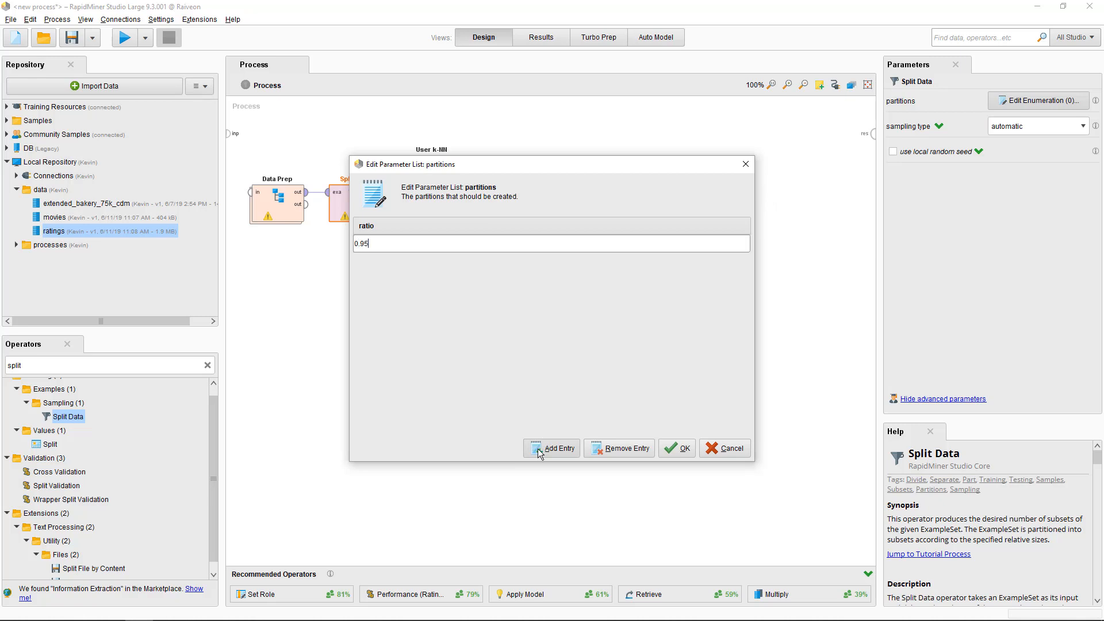
pyautogui.click(551, 448)
pyautogui.write('.05')
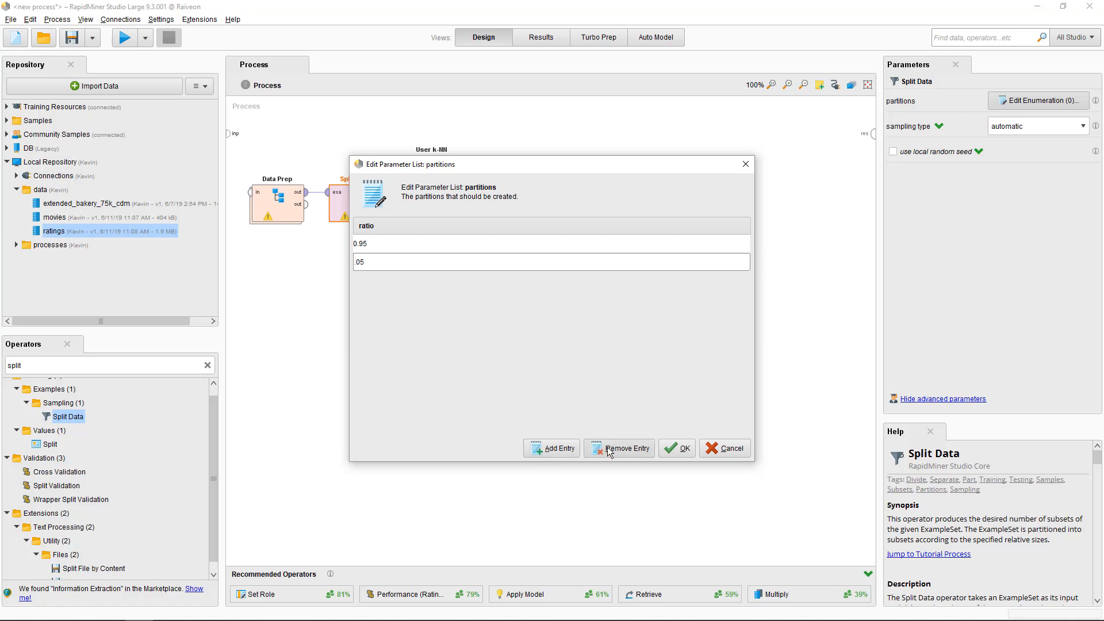
pyautogui.click(684, 448)
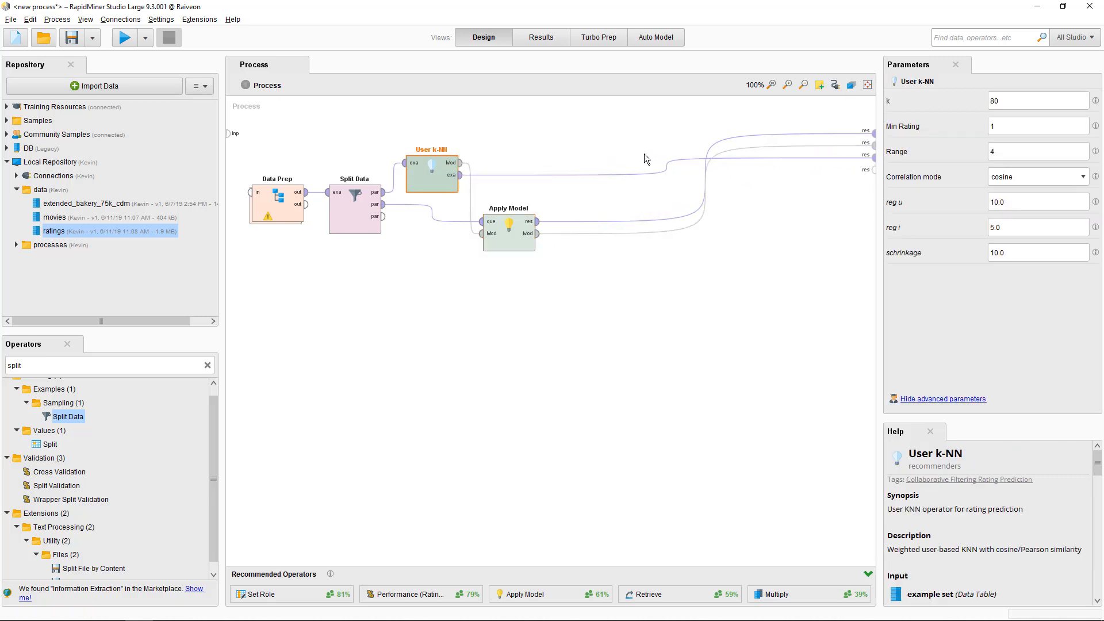
pyautogui.moveTo(553, 150)
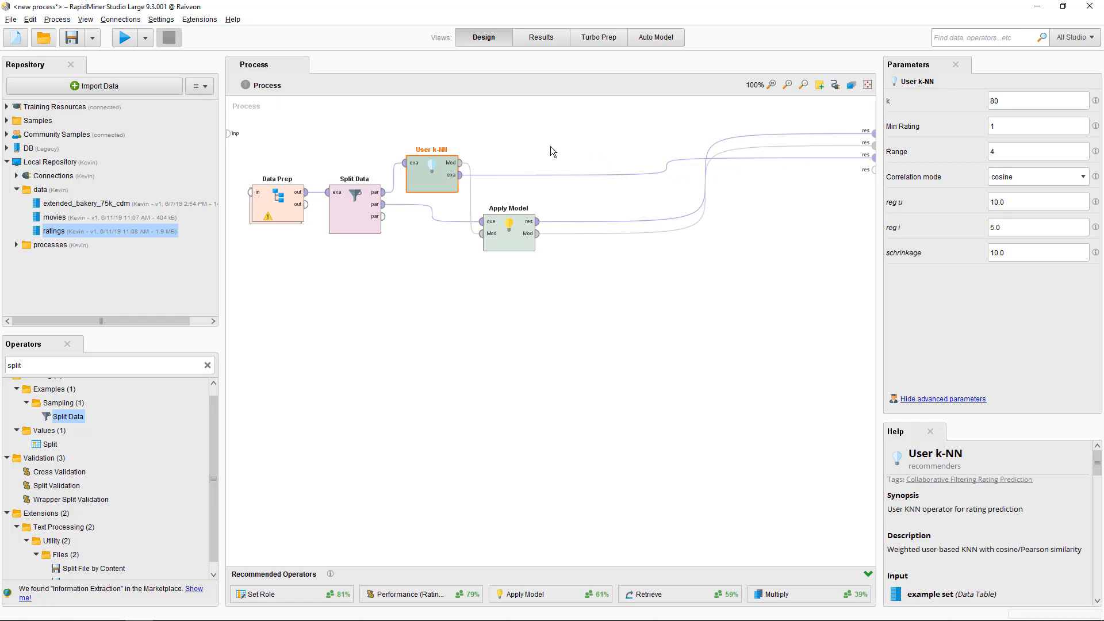
pyautogui.click(126, 38)
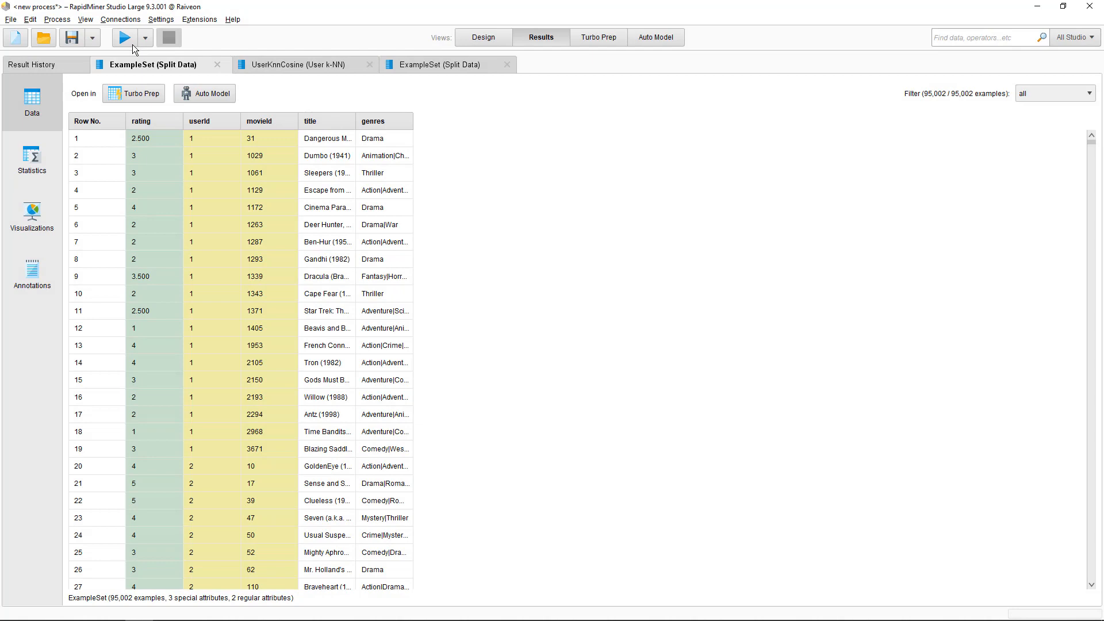
# Step: Review the UserKnnCosine model and the 5,000 test predictions, then return to Design view
pyautogui.click(302, 65)
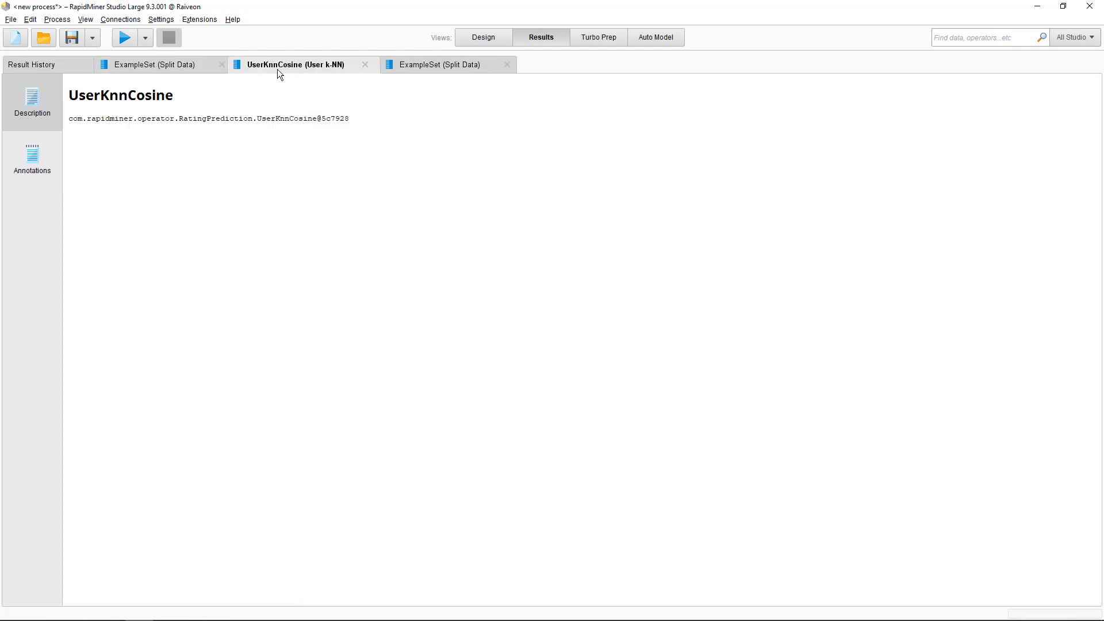
pyautogui.click(440, 64)
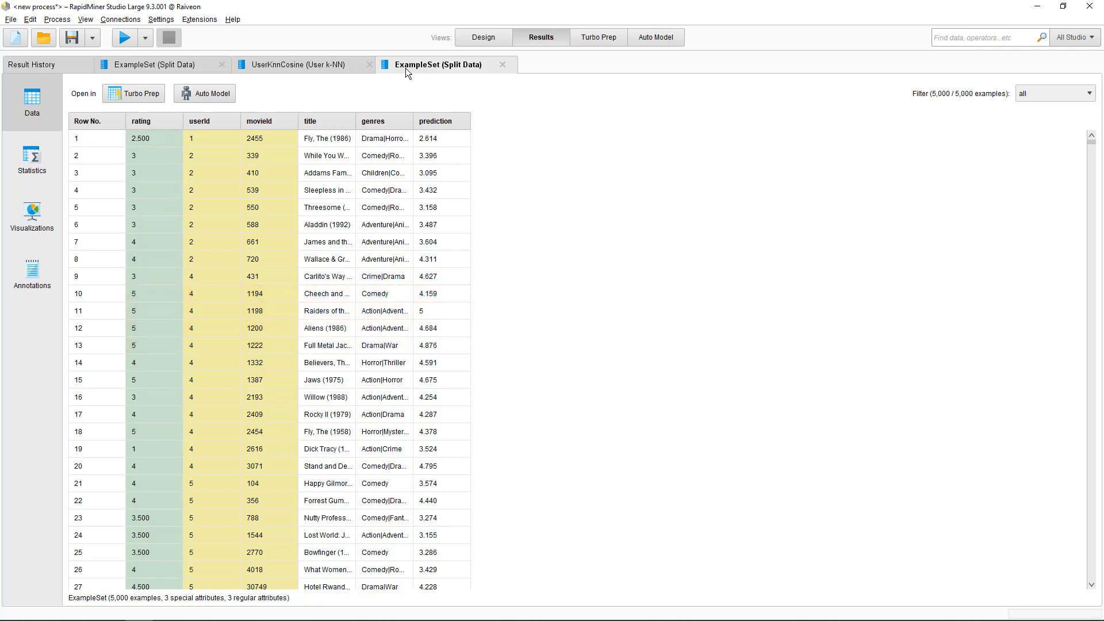
pyautogui.click(484, 37)
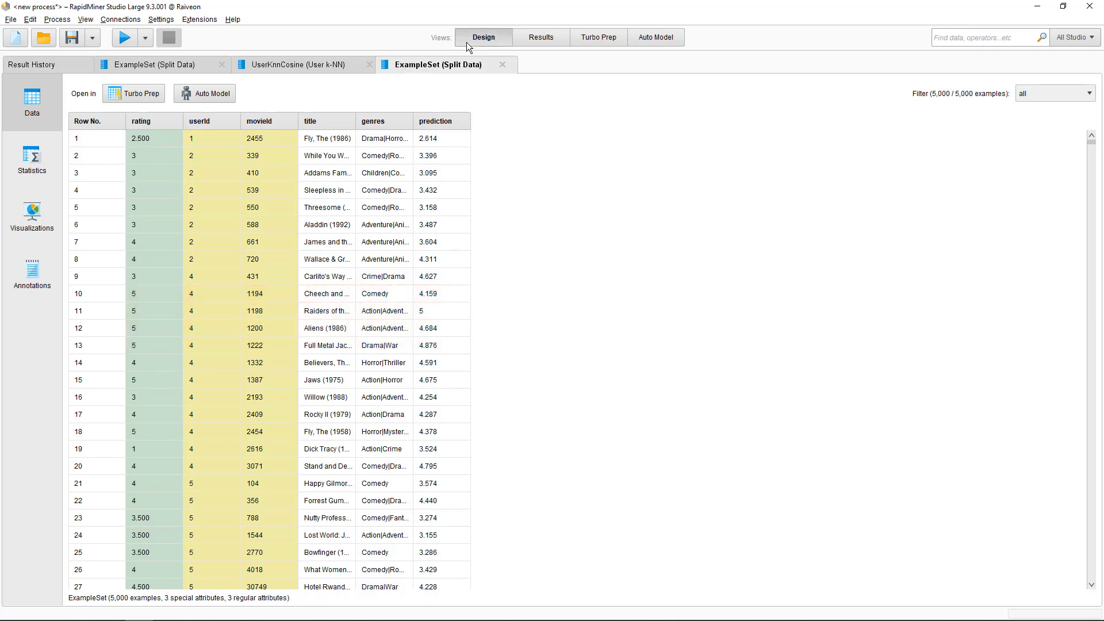
pyautogui.click(483, 37)
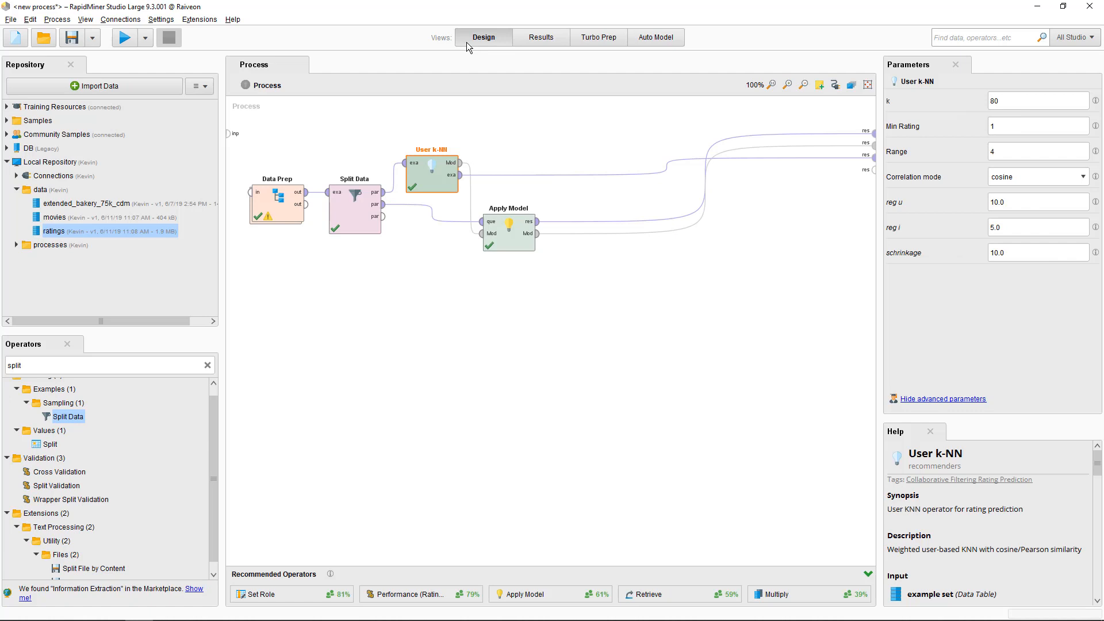
pyautogui.moveTo(273, 240)
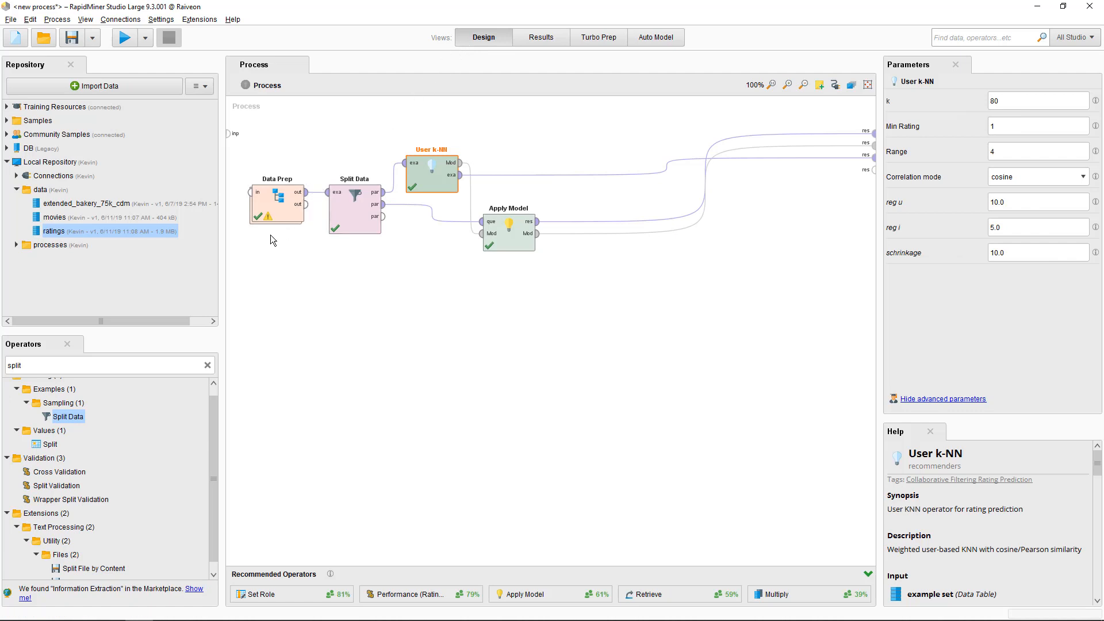
# Step: Wire a Performance (Rating Prediction) operator after Apply Model and rerun, giving RMSE 0.916, MAE 0.704
pyautogui.write('p')
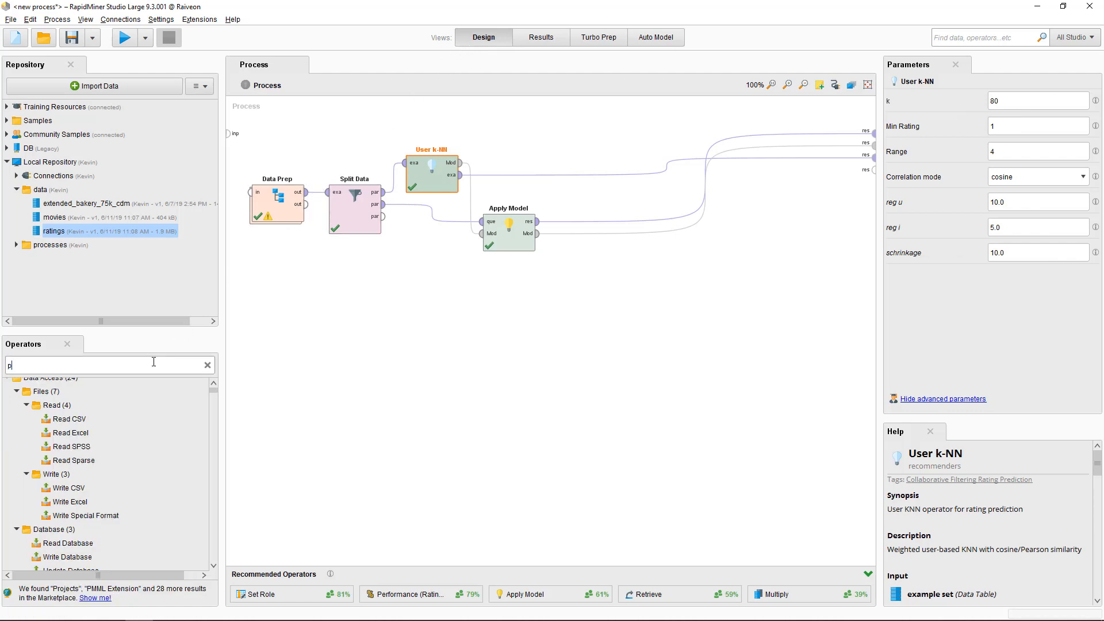
pyautogui.write('erformance')
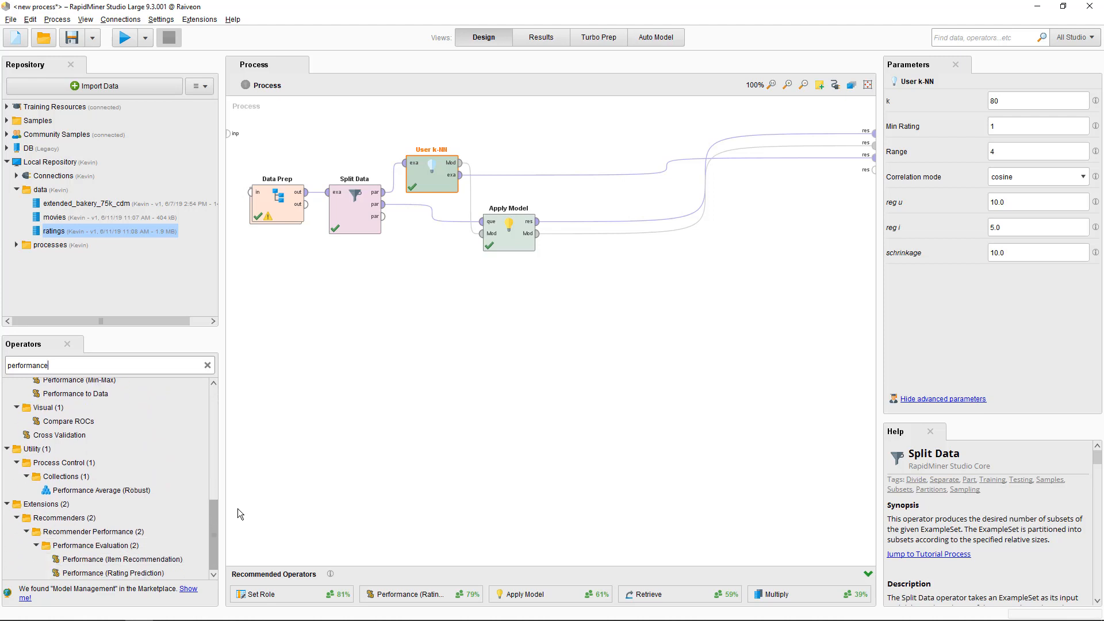
pyautogui.click(108, 574)
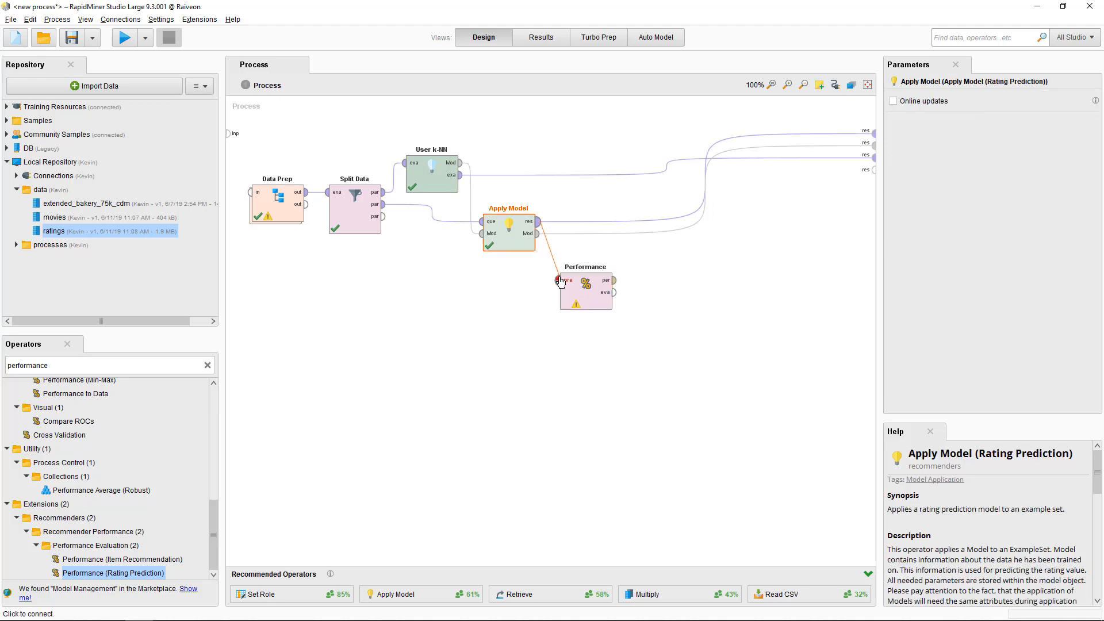
pyautogui.click(557, 279)
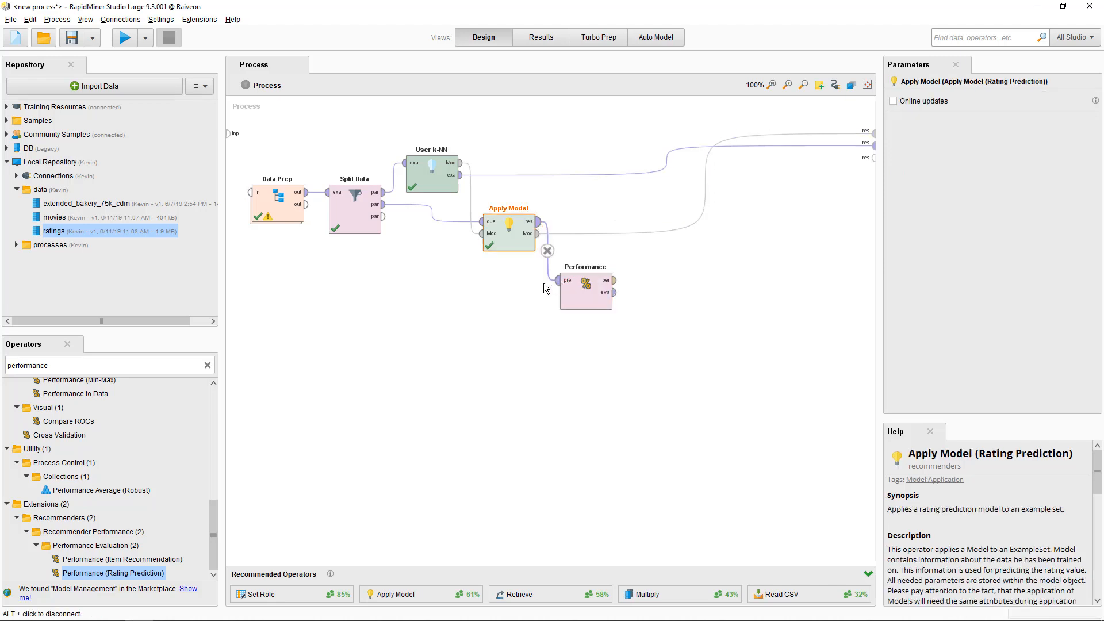
pyautogui.click(615, 280)
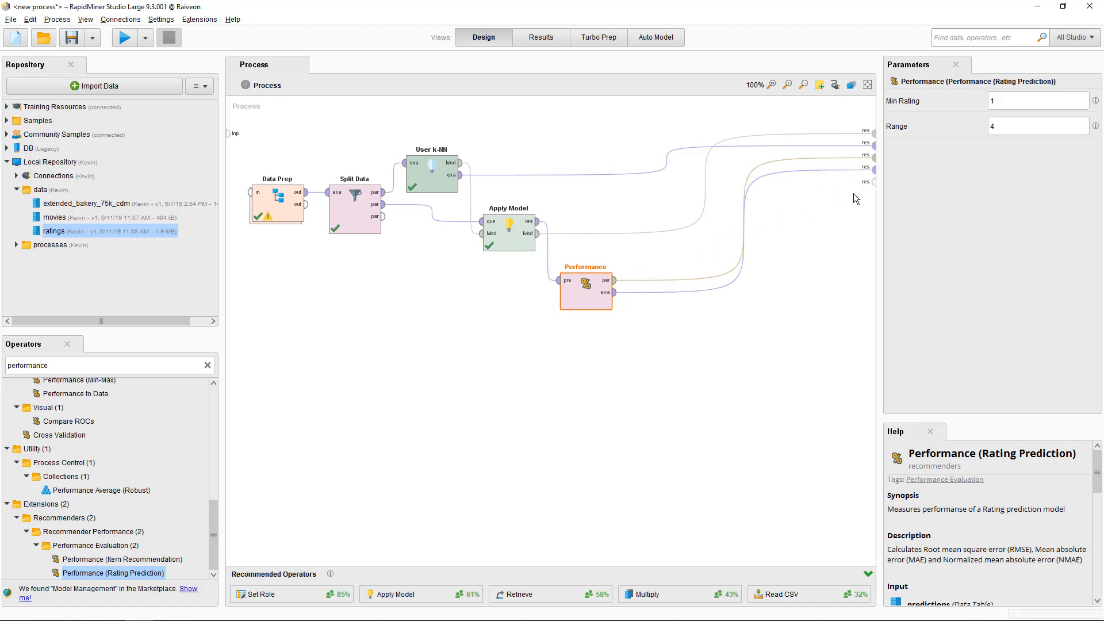
pyautogui.moveTo(147, 54)
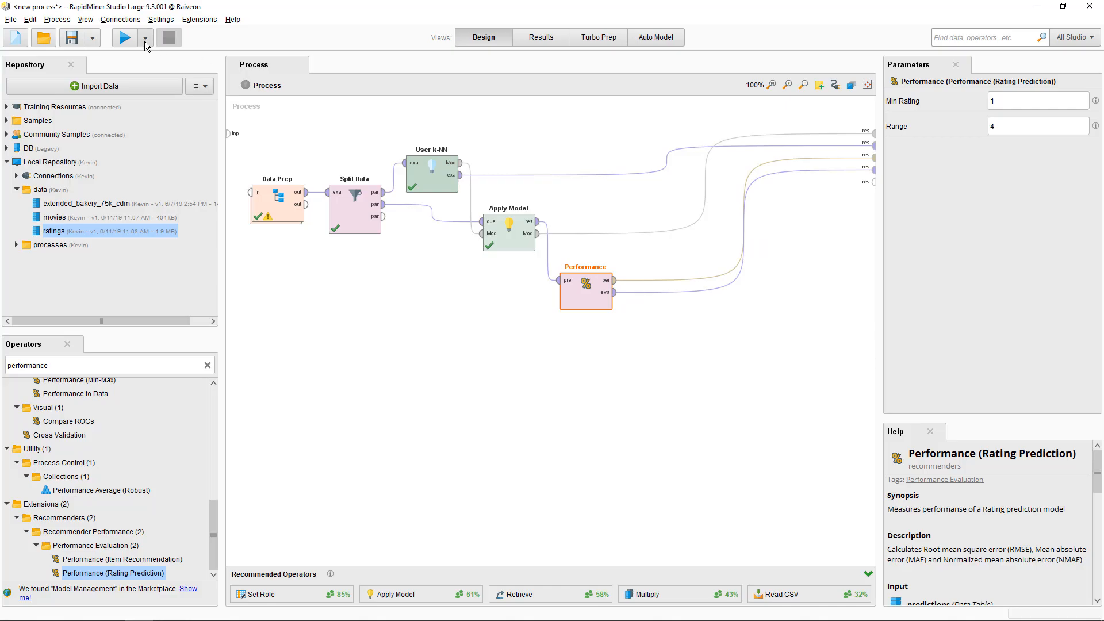
pyautogui.click(123, 38)
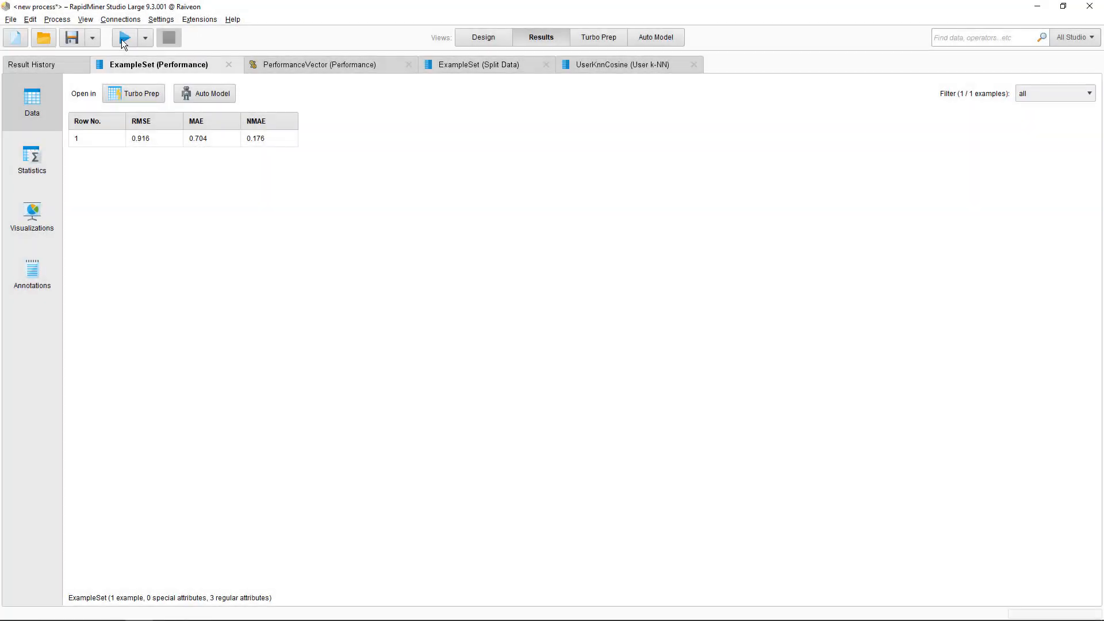